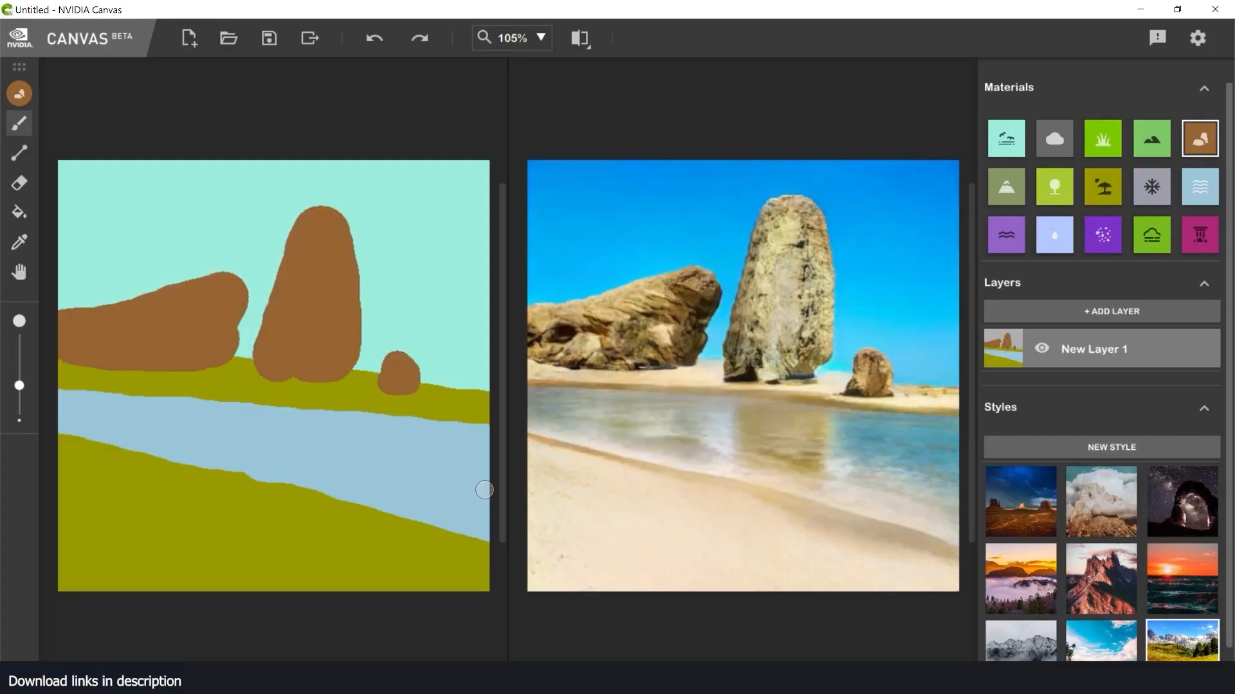
- Paint more rocky landscape shapes, add clouds with the Cloud material, and restyle as a night scene
{"action": "left_click_drag", "start_coordinate": [485, 489], "coordinate": [167, 519]}
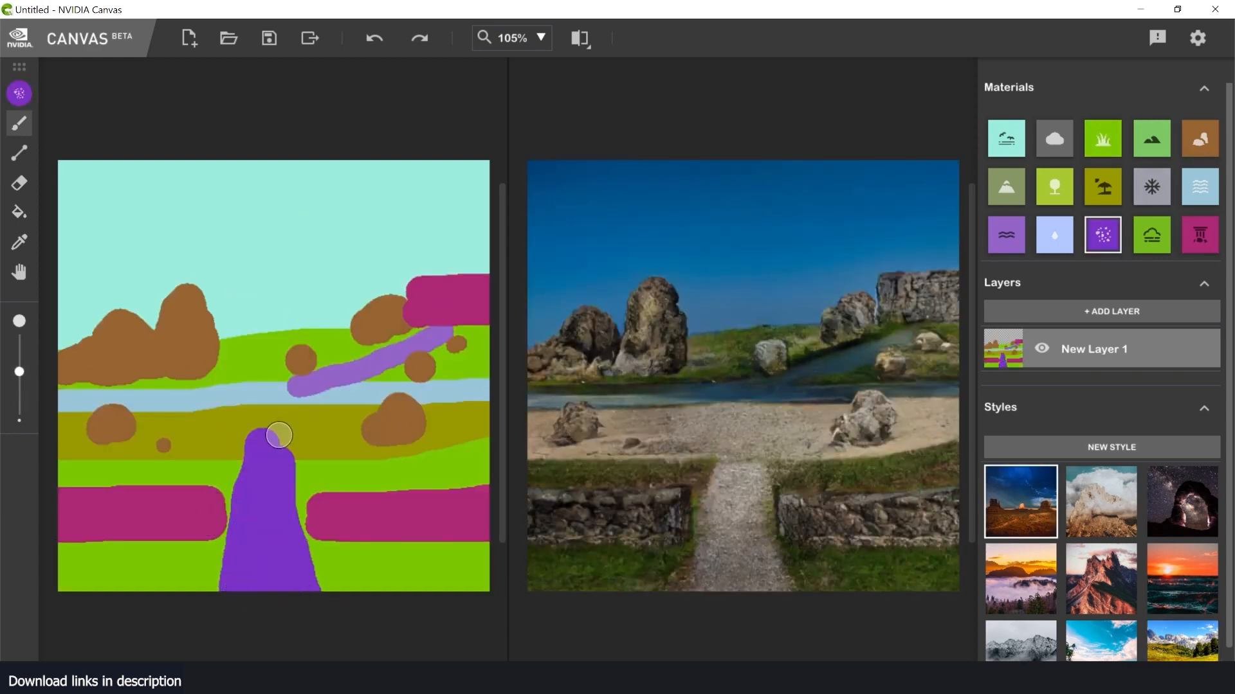
{"action": "left_click", "coordinate": [1055, 138]}
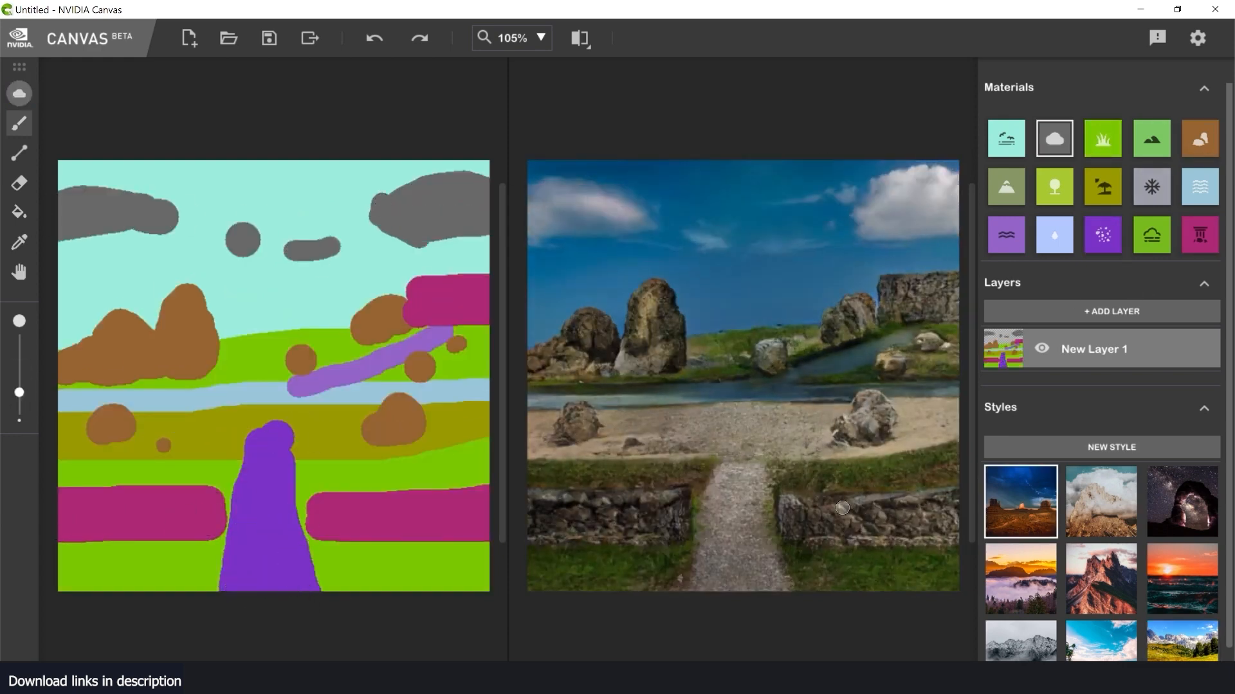
{"action": "left_click", "coordinate": [1180, 502]}
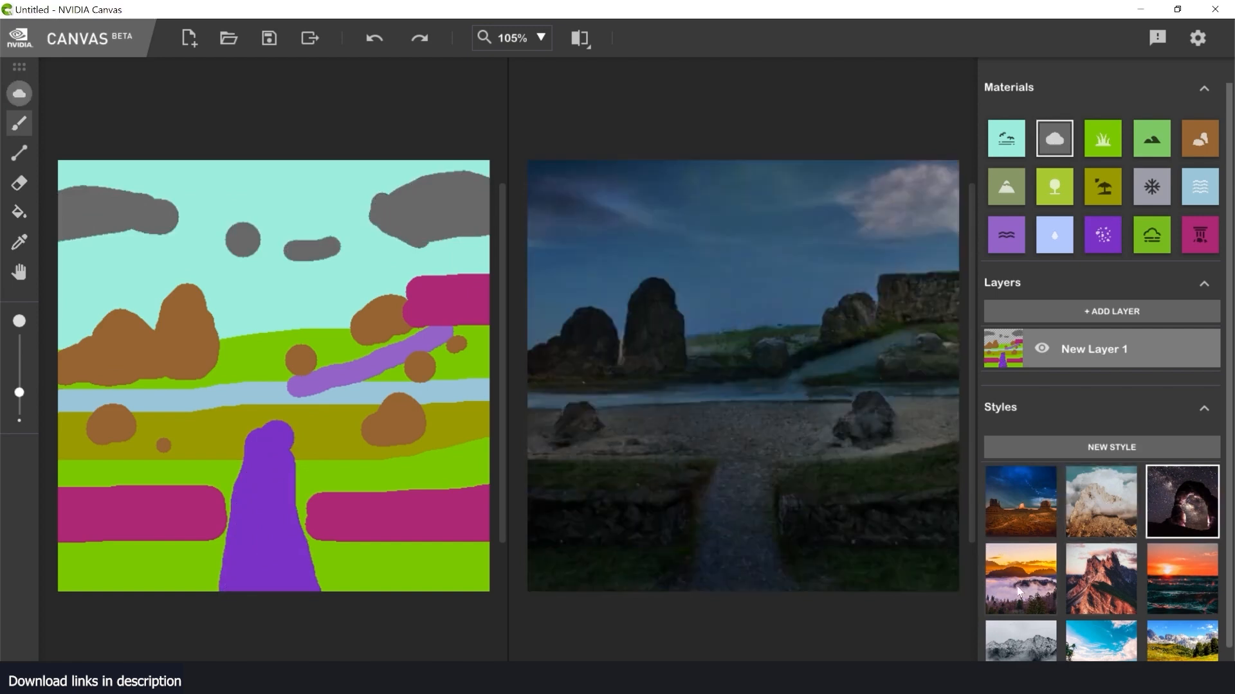
{"action": "left_click", "coordinate": [1180, 579]}
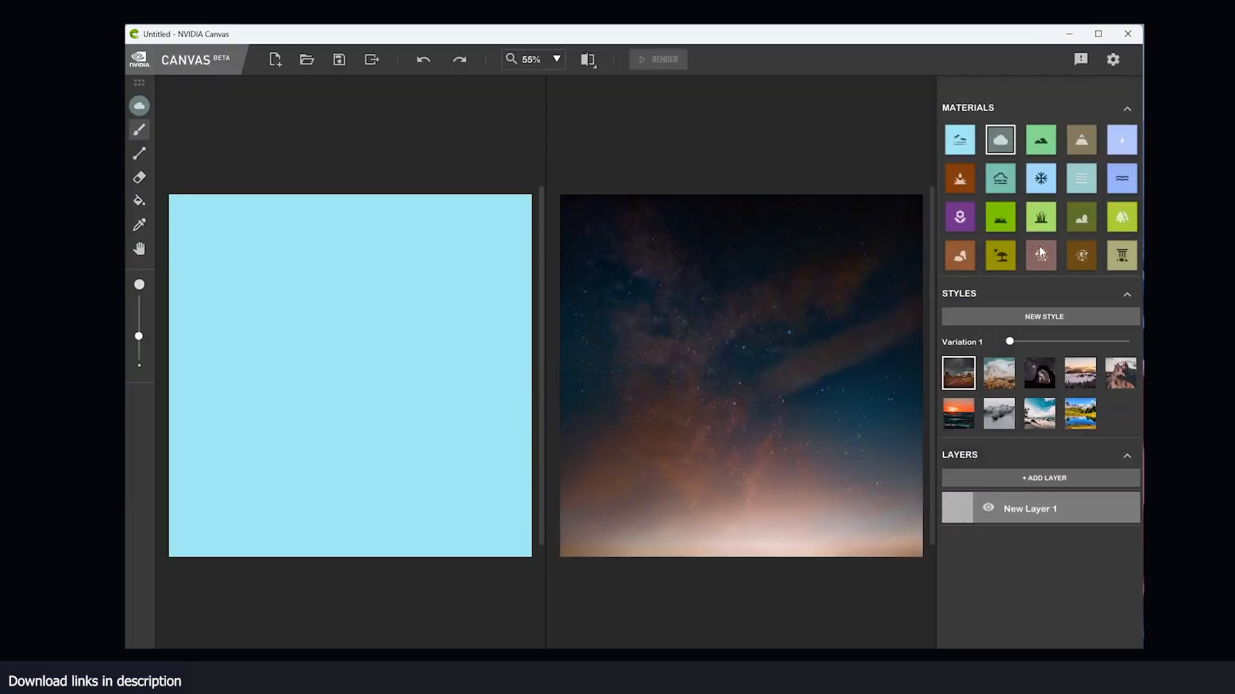
{"action": "left_click", "coordinate": [1040, 254]}
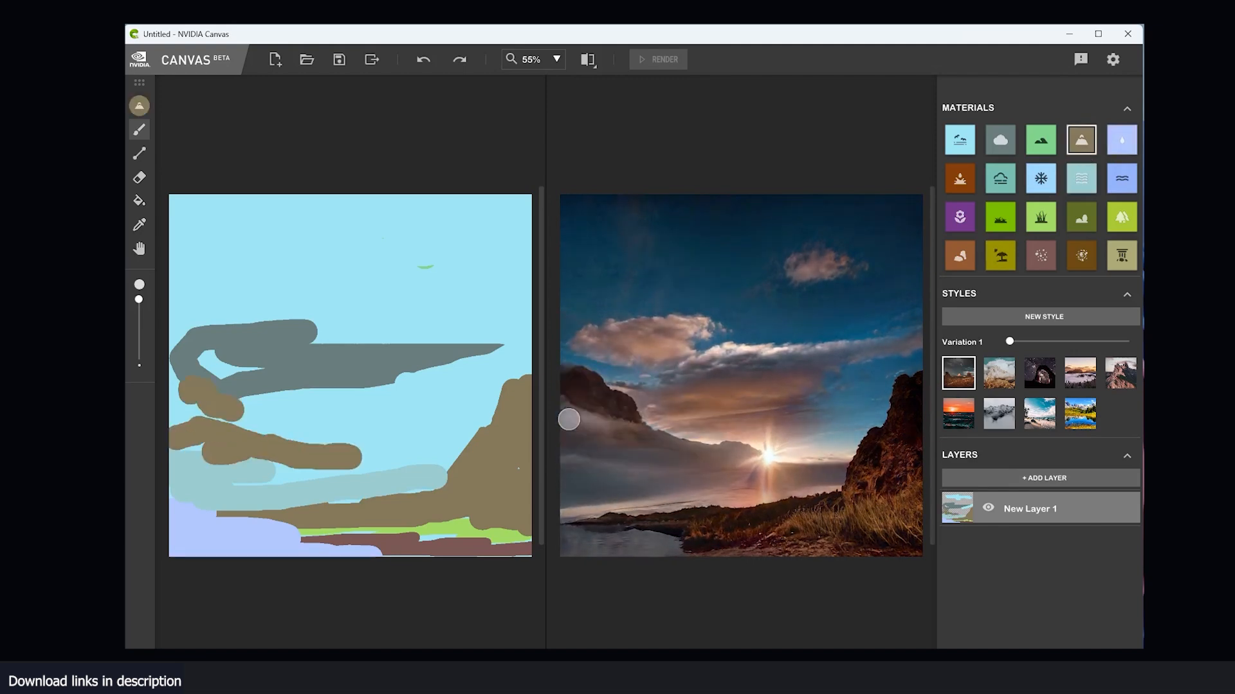
- Bring up the NVIDIA Canvas product page and browse down through it
{"action": "left_click", "coordinate": [1121, 178]}
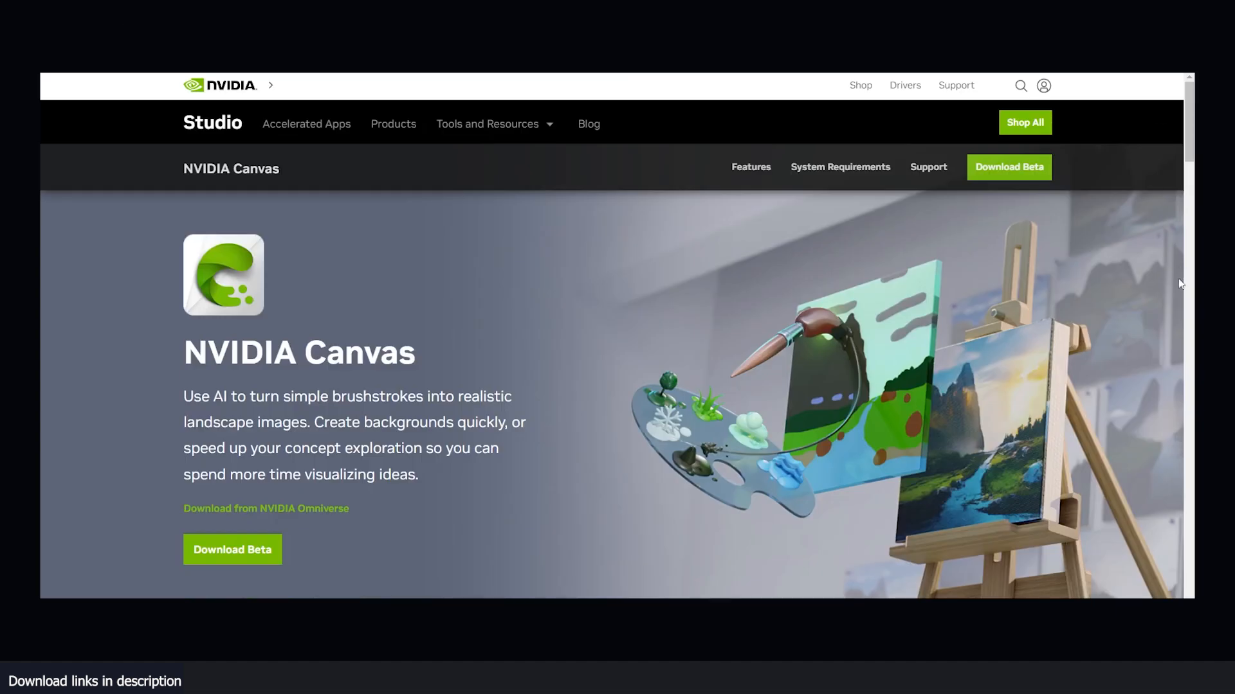
{"action": "scroll", "scroll_direction": "down", "scroll_amount": 3}
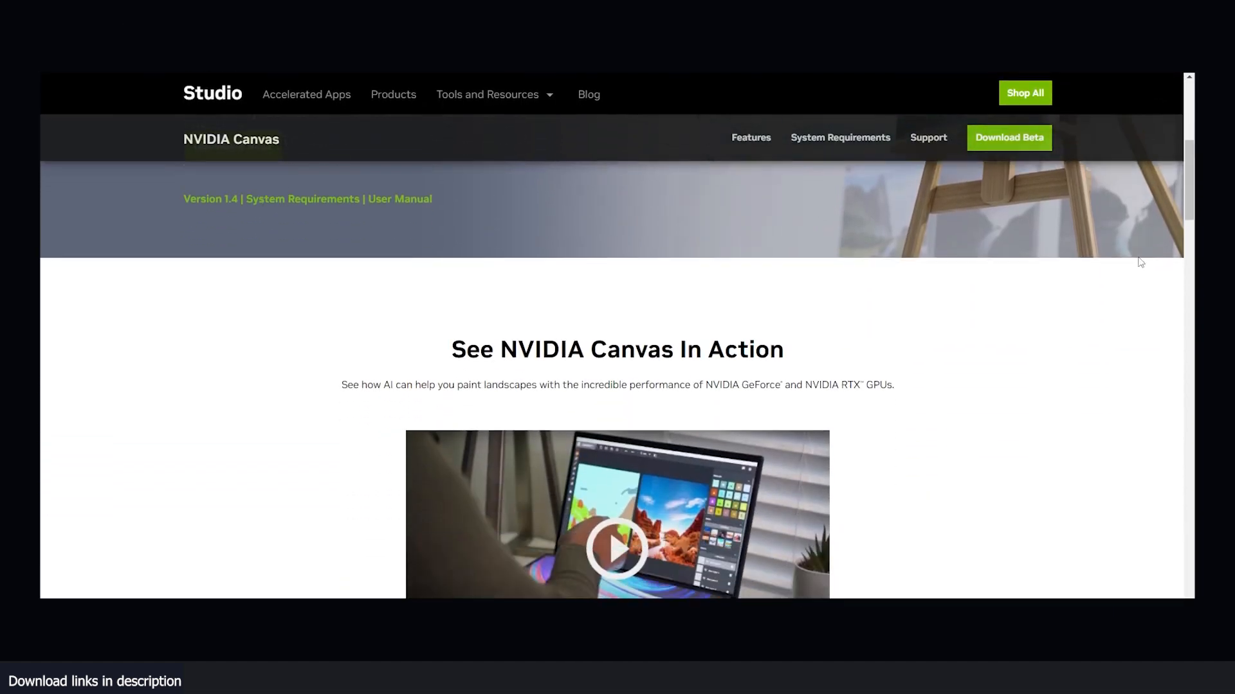
{"action": "scroll", "scroll_direction": "down", "scroll_amount": 3}
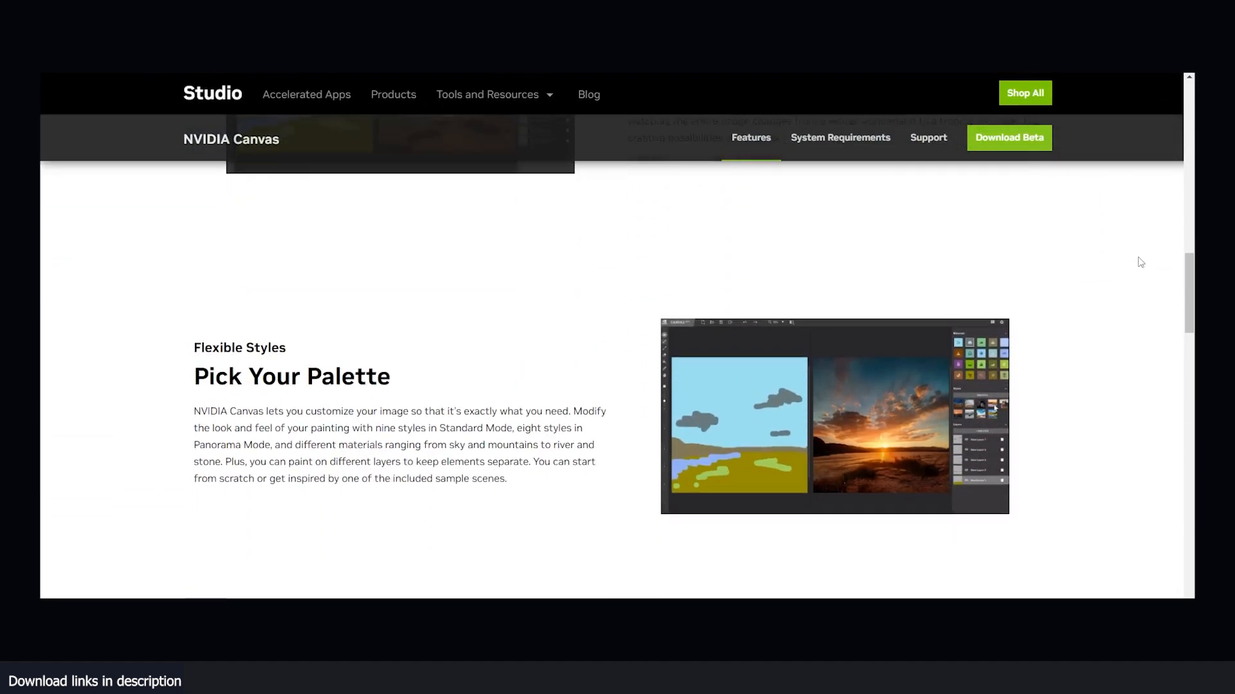
{"action": "scroll", "scroll_direction": "down", "scroll_amount": 3}
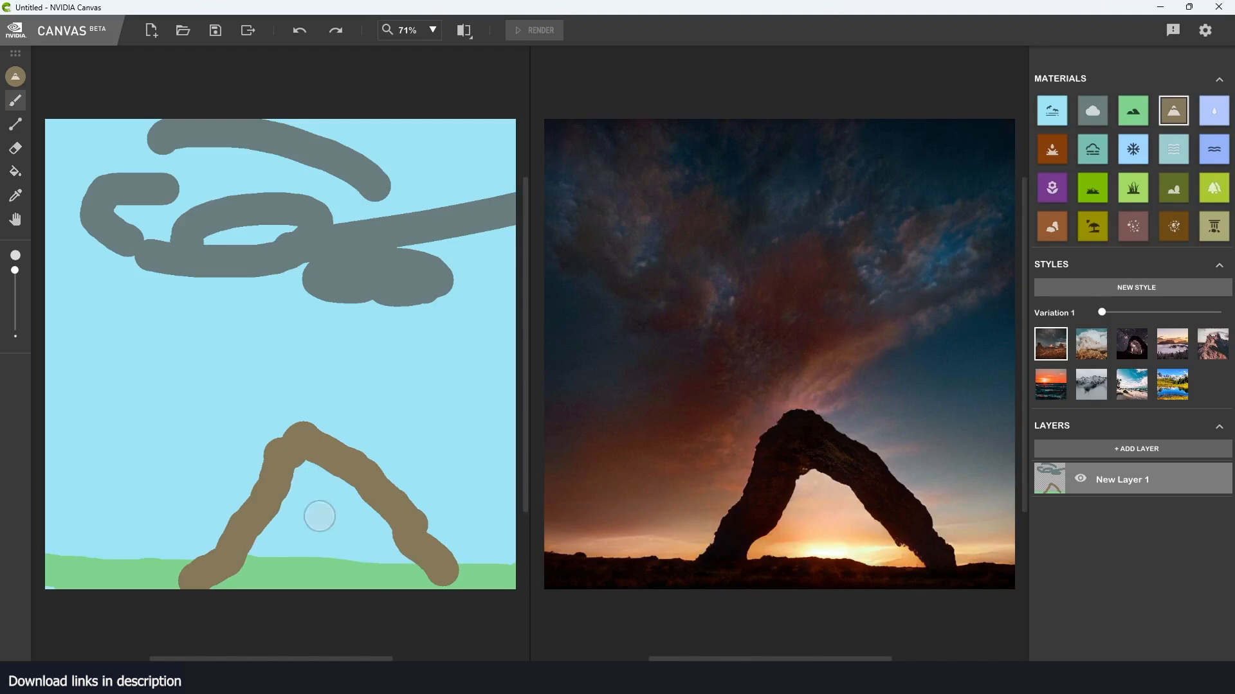
- Fill the arch into a solid mountain peak and add a grassy foreground meadow
{"action": "left_click_drag", "start_coordinate": [319, 516], "coordinate": [319, 516]}
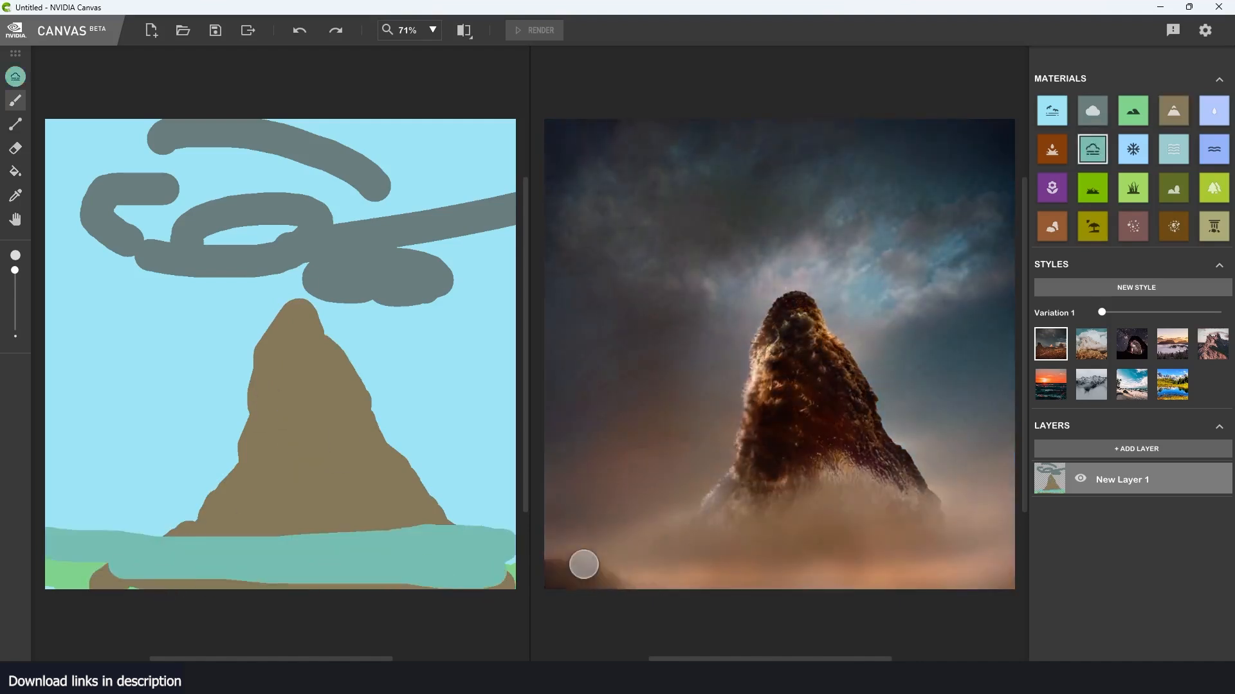
{"action": "left_click", "coordinate": [1132, 225]}
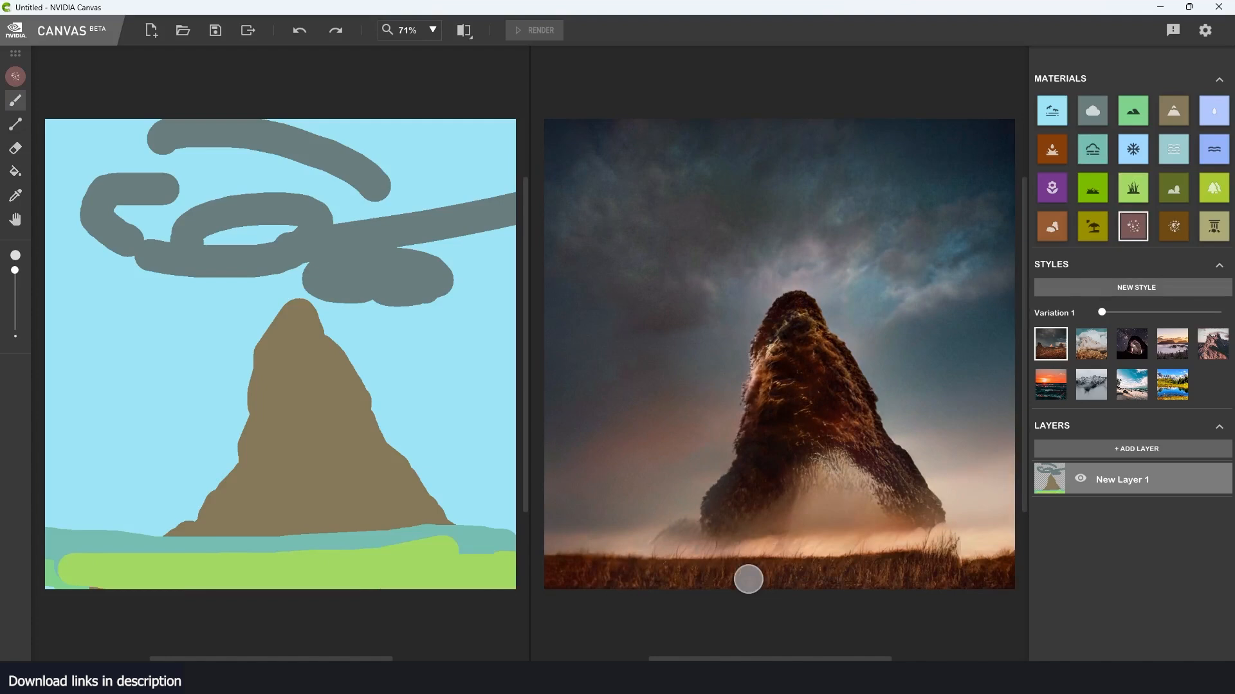
{"action": "left_click", "coordinate": [1214, 188]}
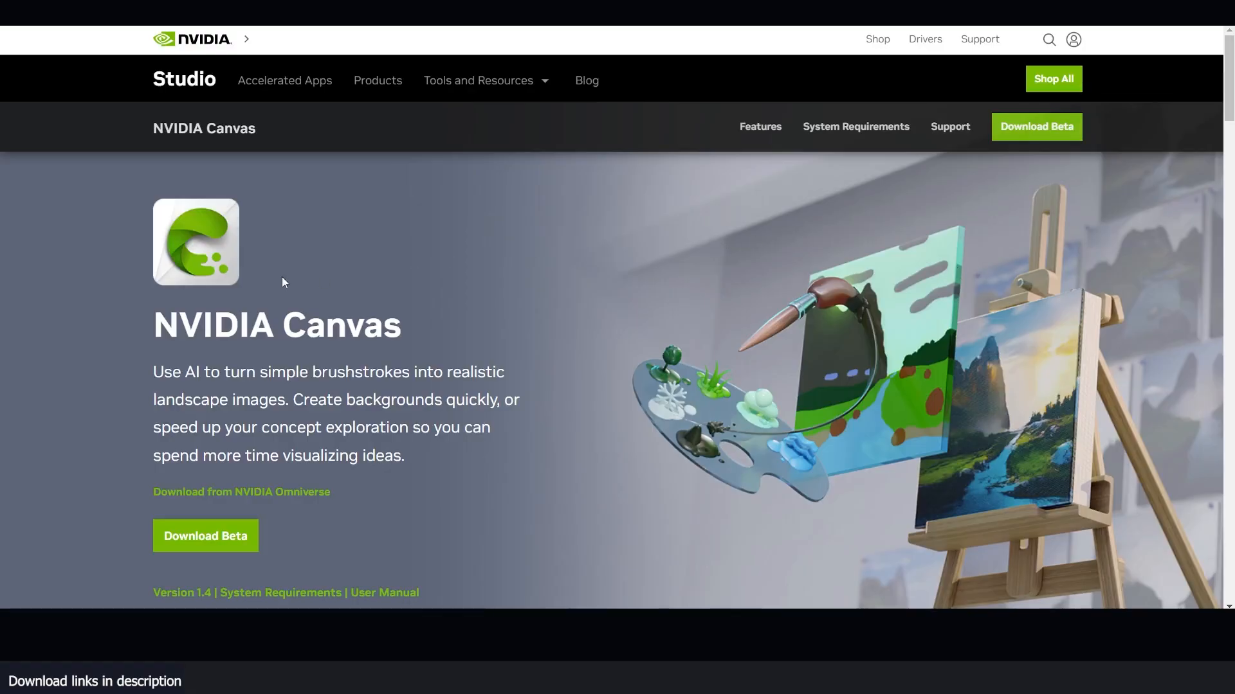
- Browse the product page past the features to the System Requirements table
{"action": "scroll", "scroll_direction": "down", "scroll_amount": 3}
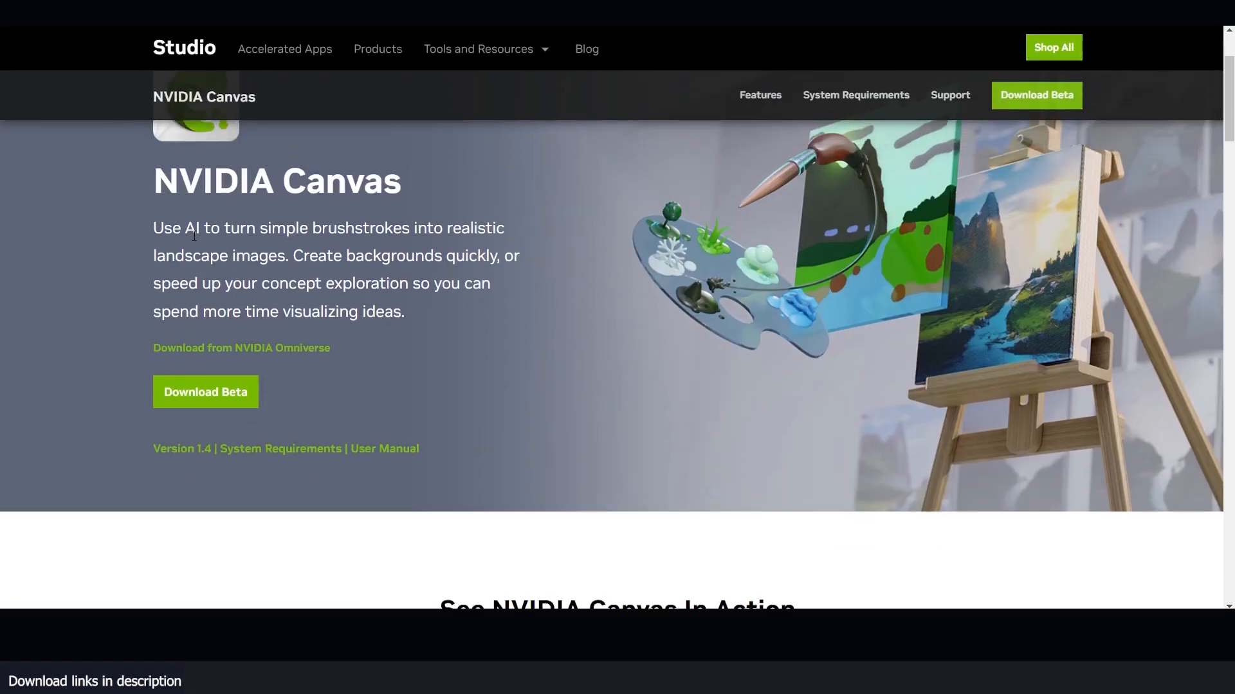
{"action": "scroll", "scroll_direction": "down", "scroll_amount": 3}
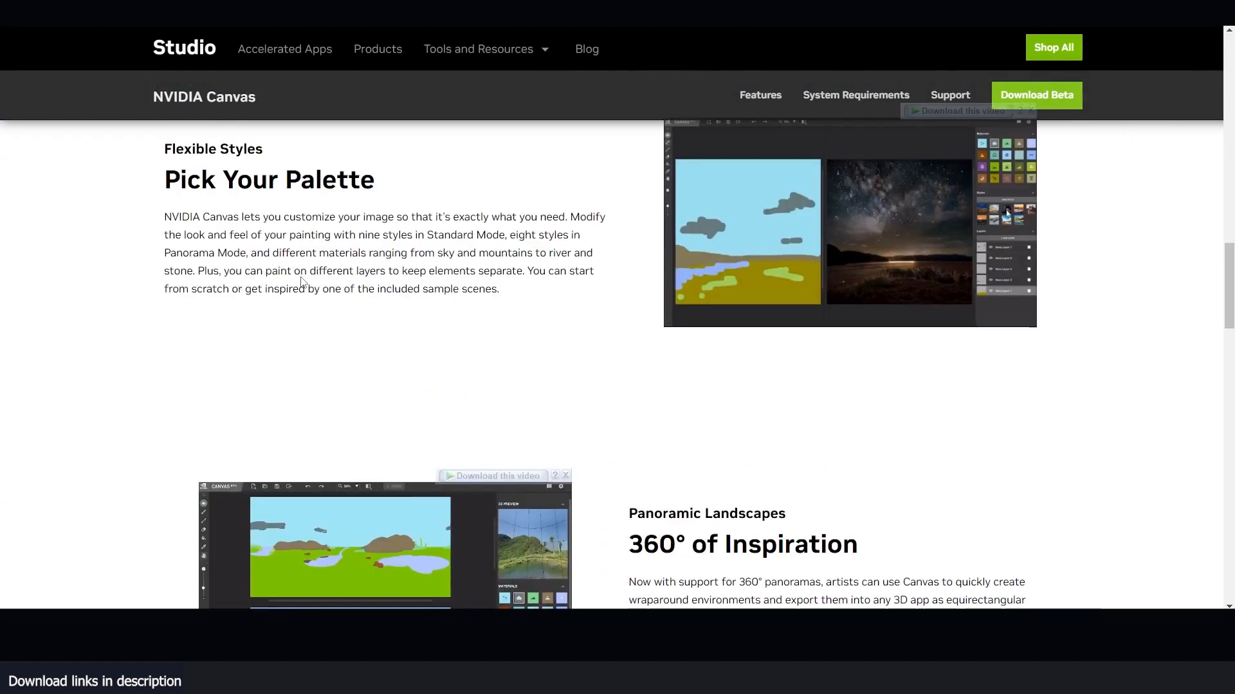
{"action": "scroll", "scroll_direction": "down", "scroll_amount": 3}
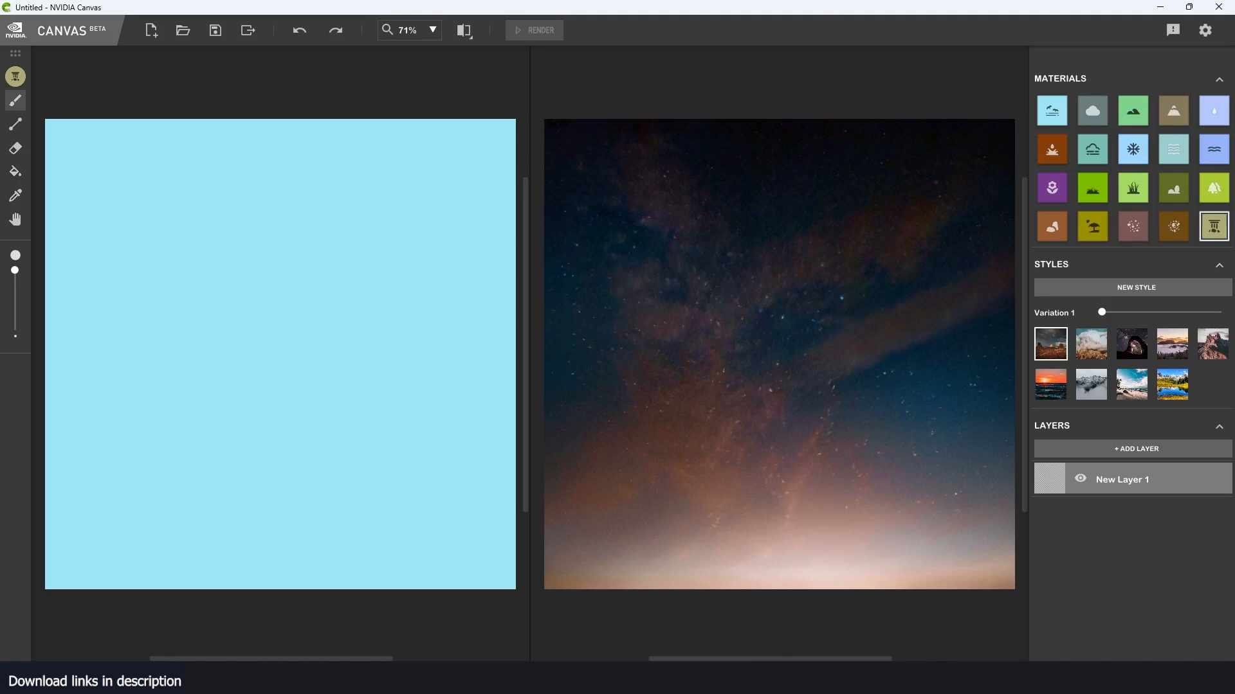
{"action": "scroll", "scroll_direction": "down", "scroll_amount": 3}
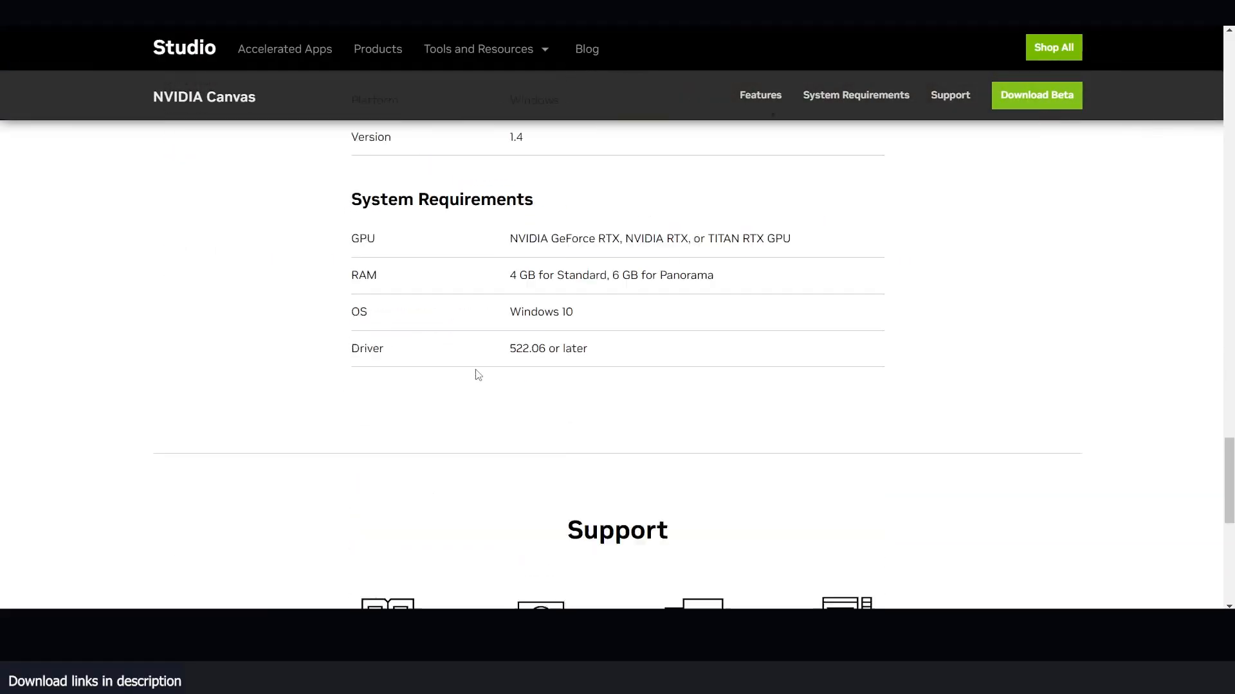
{"action": "scroll", "scroll_direction": "up", "scroll_amount": 3}
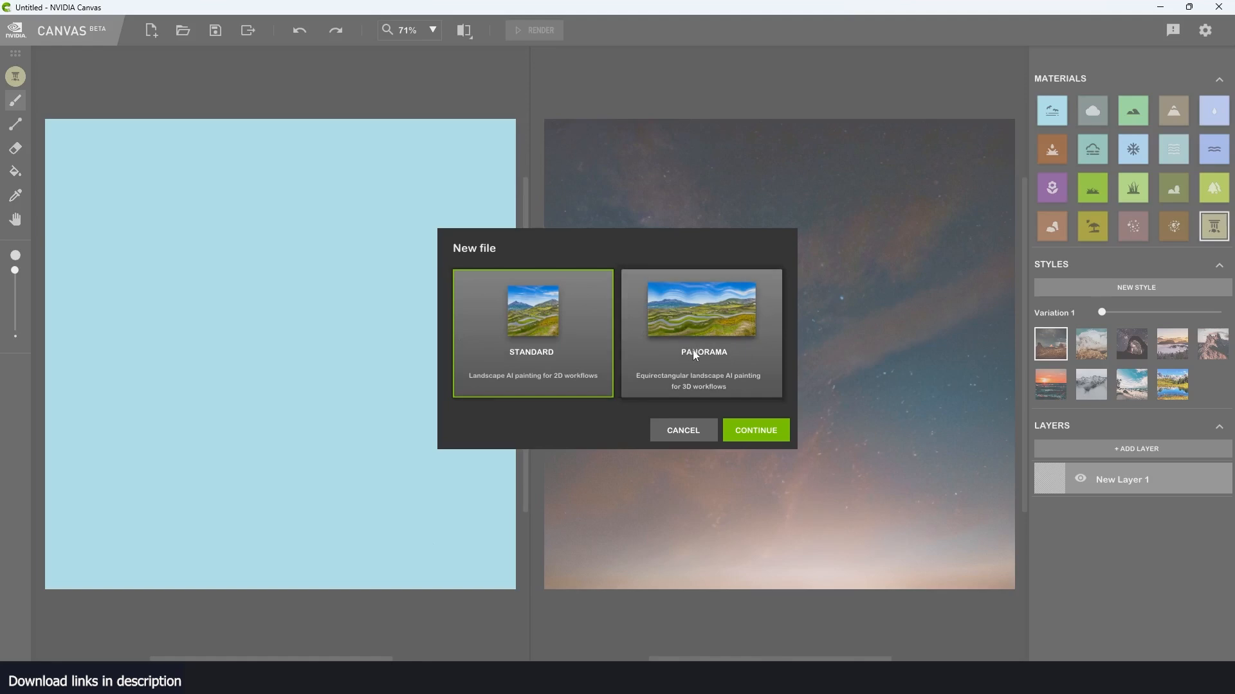
{"action": "mouse_move", "coordinate": [721, 366]}
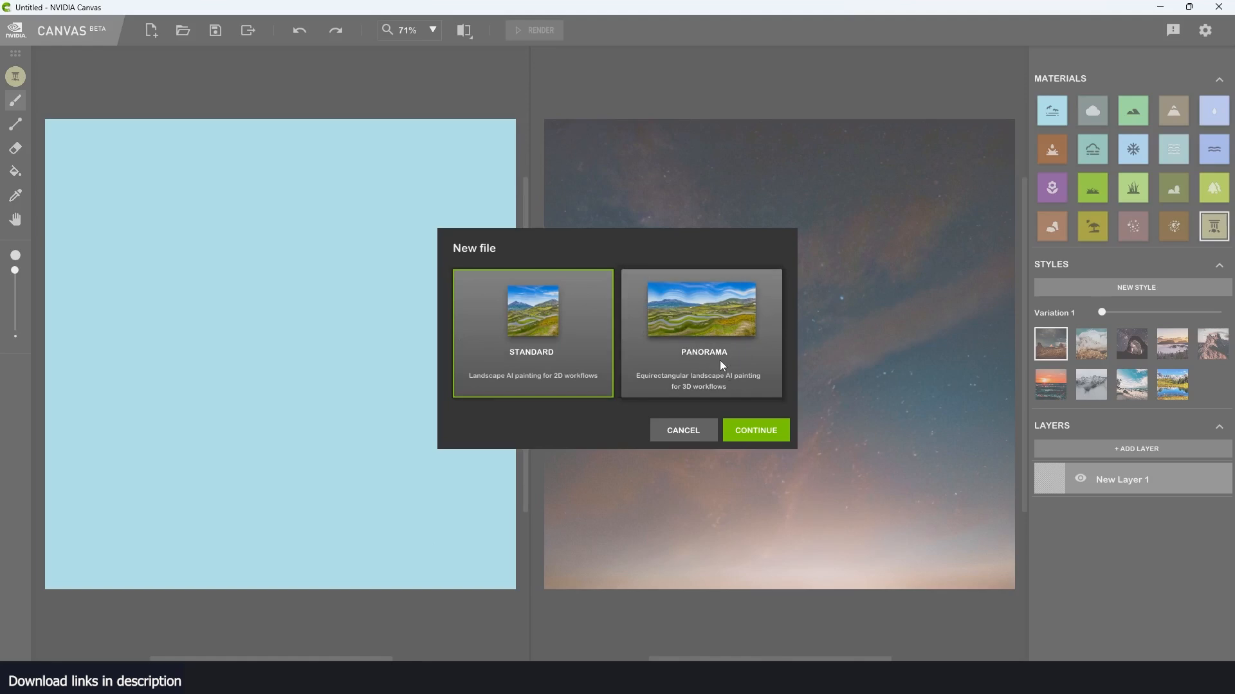
{"action": "mouse_move", "coordinate": [771, 443]}
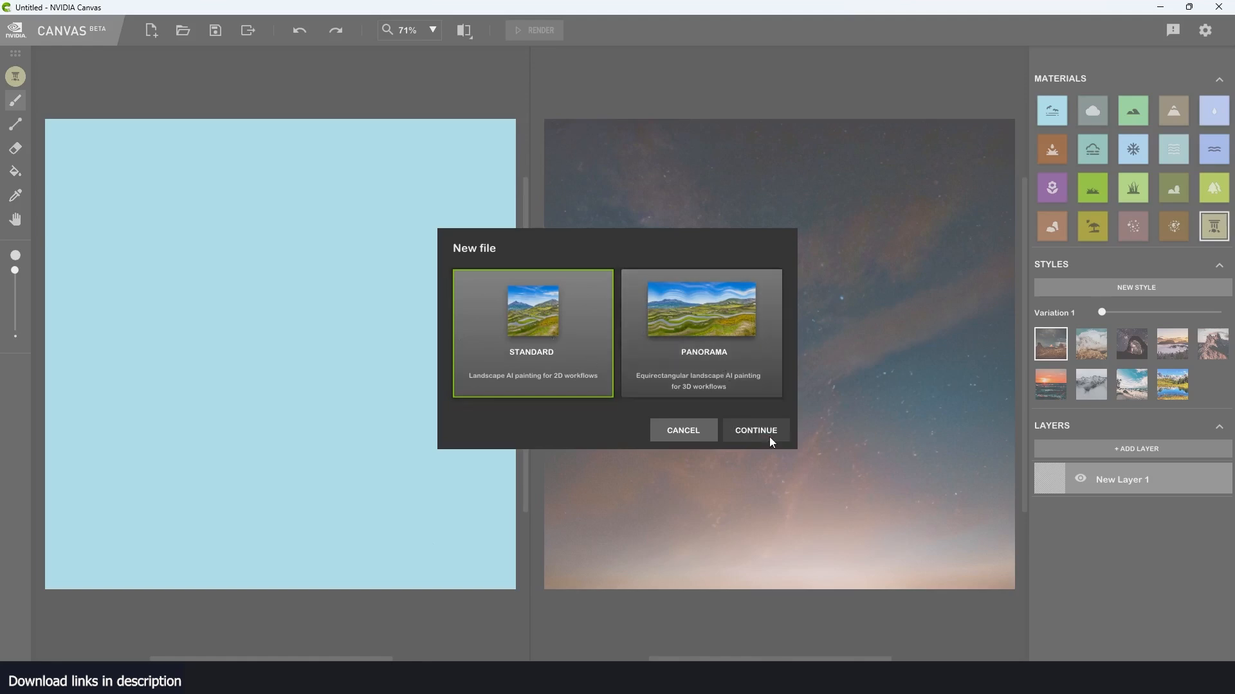
- Confirm a new Standard painting with a blank sky canvas
{"action": "left_click", "coordinate": [756, 430]}
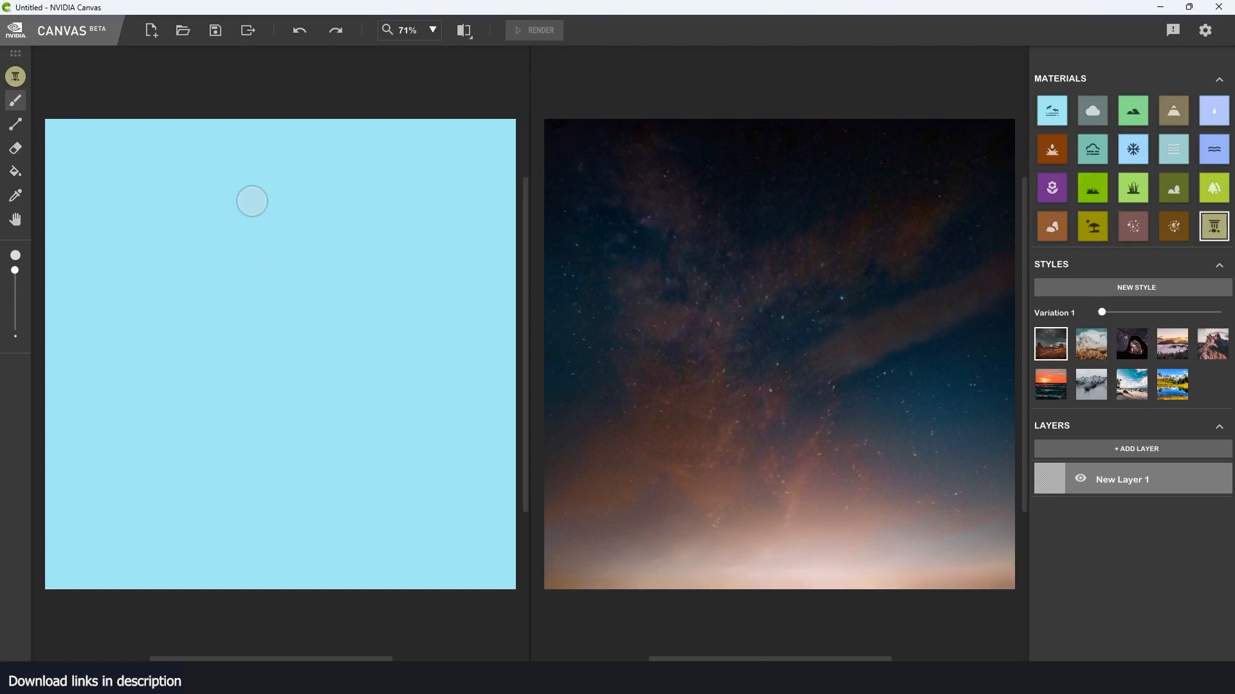
{"action": "mouse_move", "coordinate": [381, 291]}
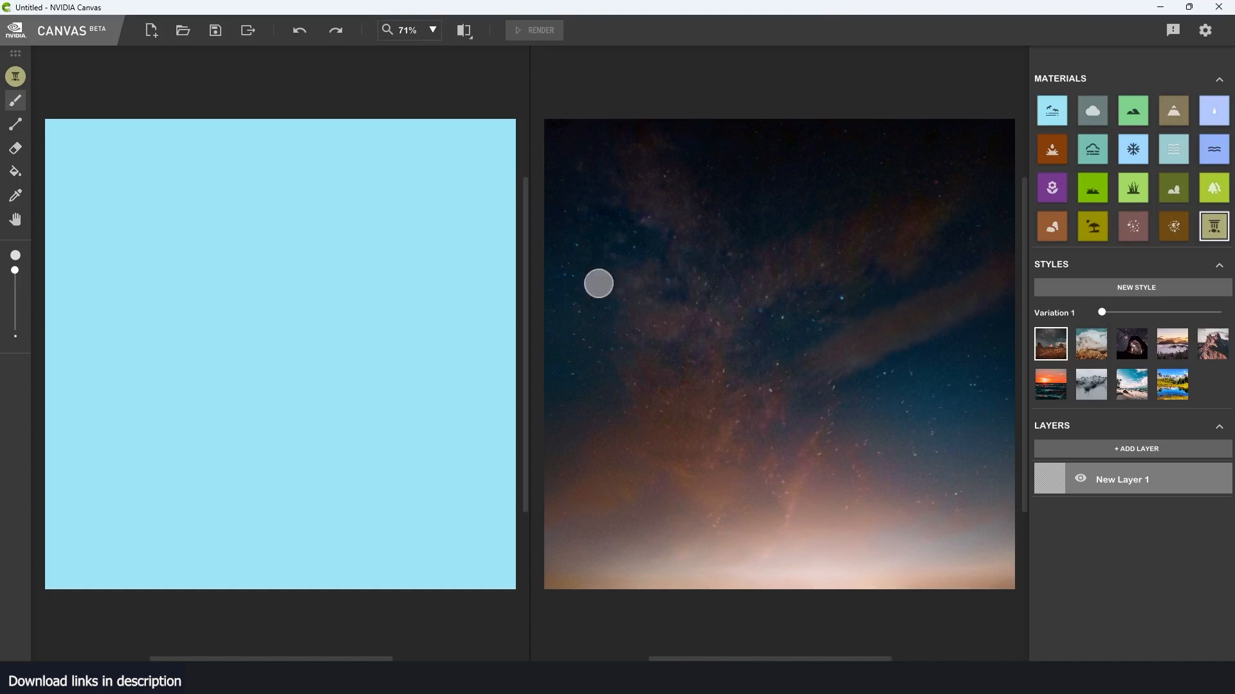
{"action": "mouse_move", "coordinate": [1104, 86]}
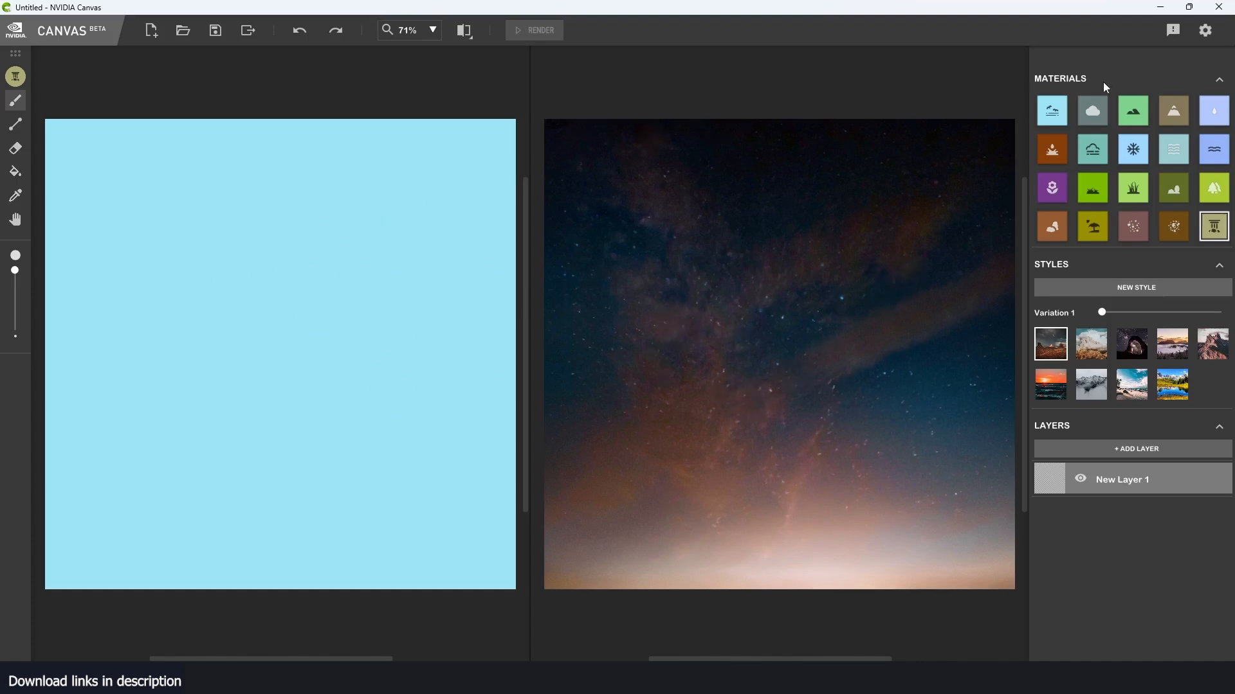
{"action": "mouse_move", "coordinate": [1108, 351]}
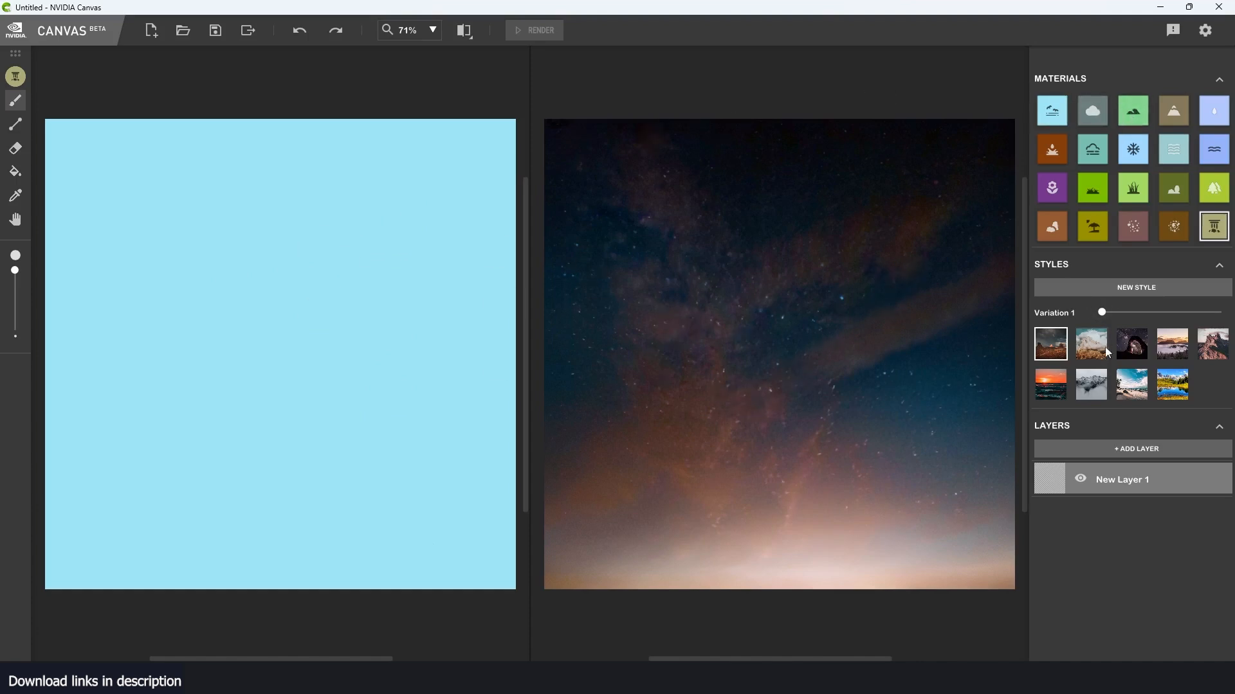
{"action": "mouse_move", "coordinate": [358, 262]}
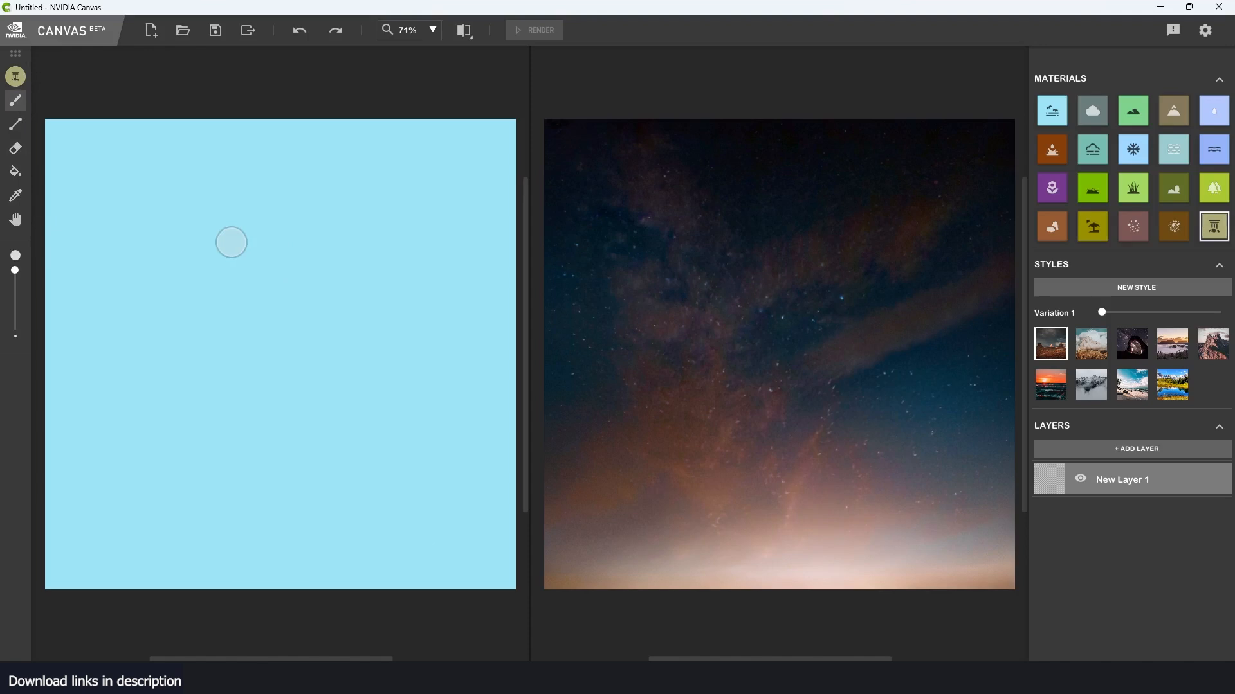
{"action": "mouse_move", "coordinate": [1092, 116]}
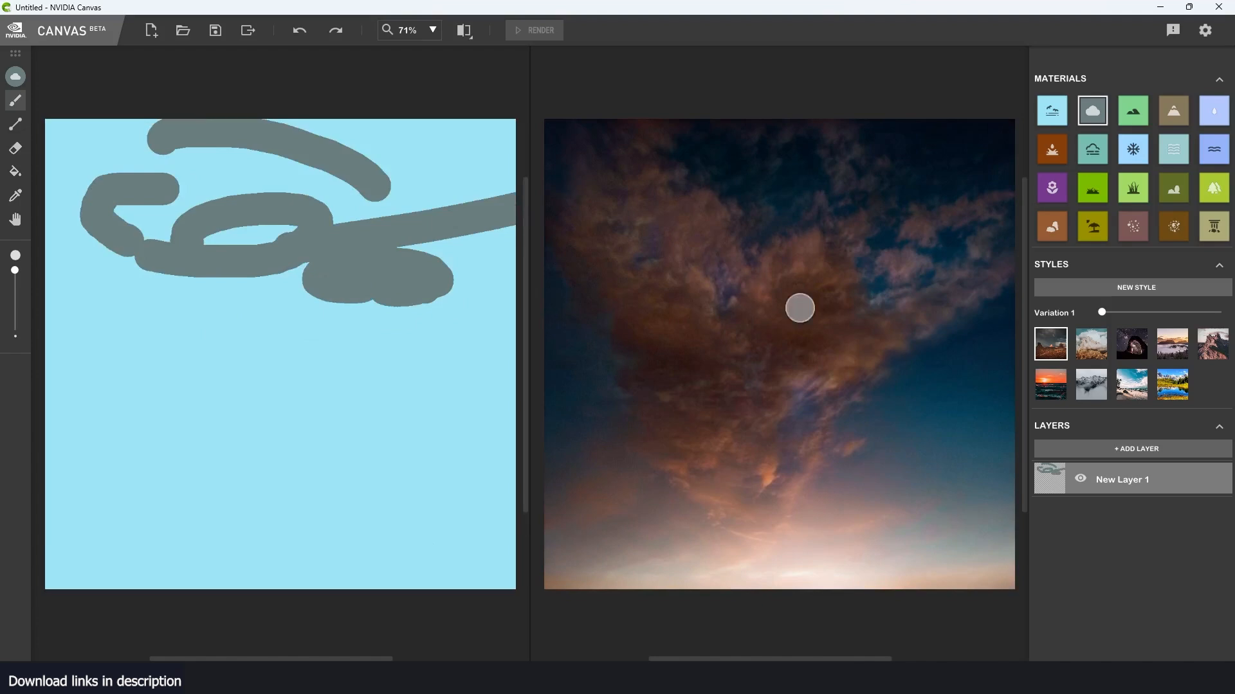
{"action": "mouse_move", "coordinate": [1114, 146]}
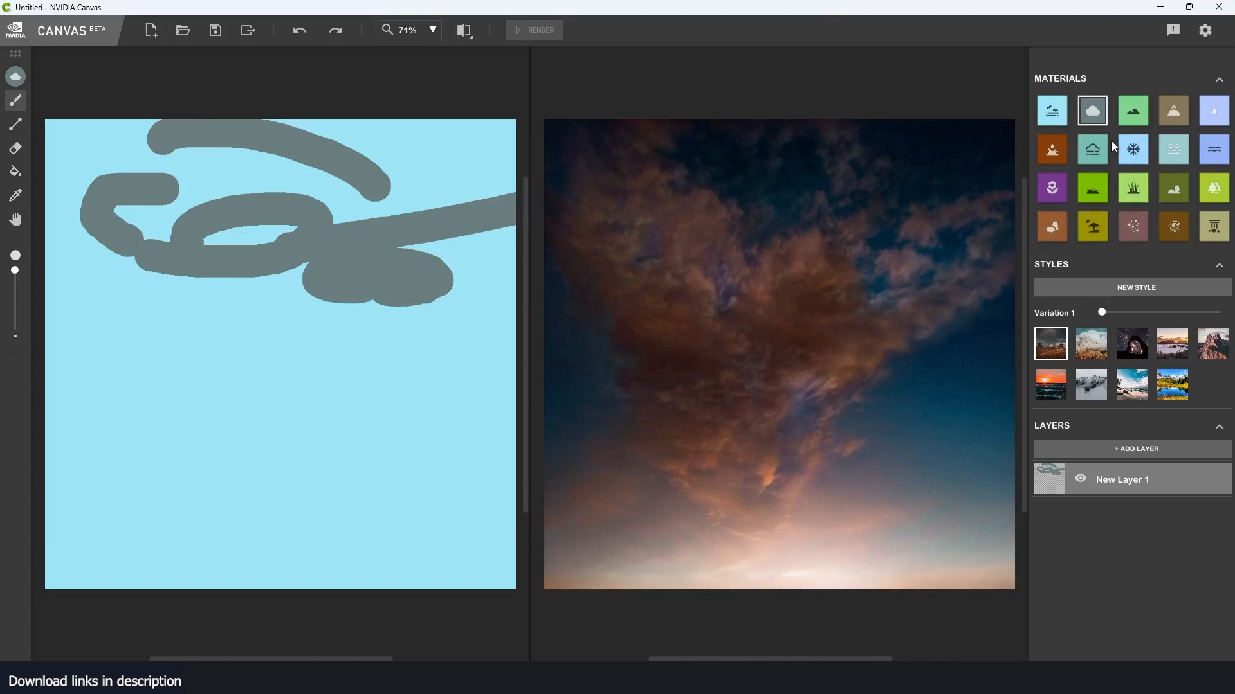
{"action": "mouse_move", "coordinate": [1133, 122]}
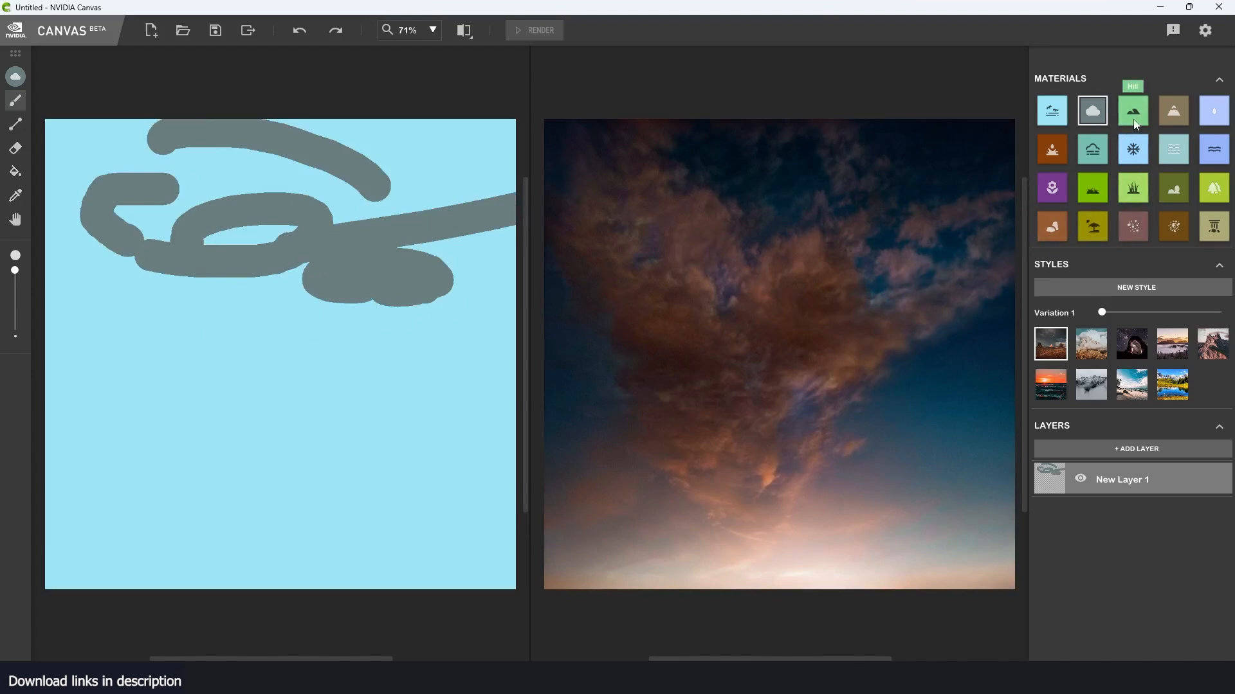
- Fill the peak with mountain material and brush a fog band along the bottom
{"action": "left_click", "coordinate": [1132, 111]}
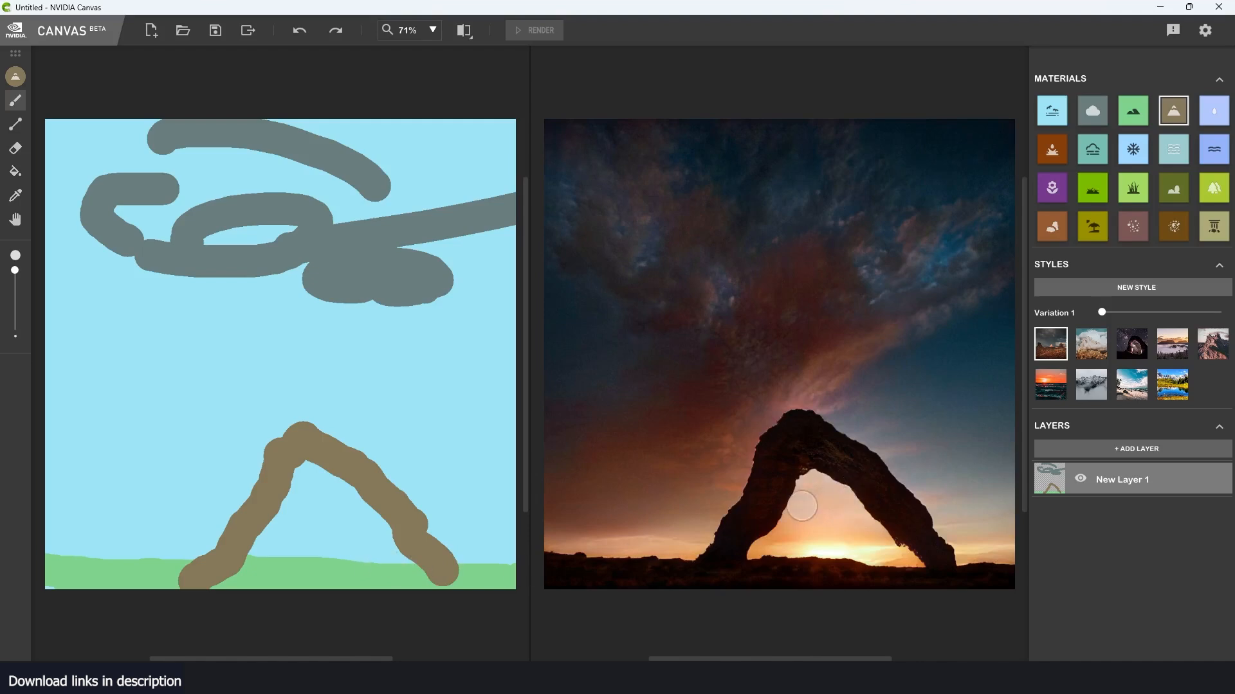
{"action": "mouse_move", "coordinate": [306, 514]}
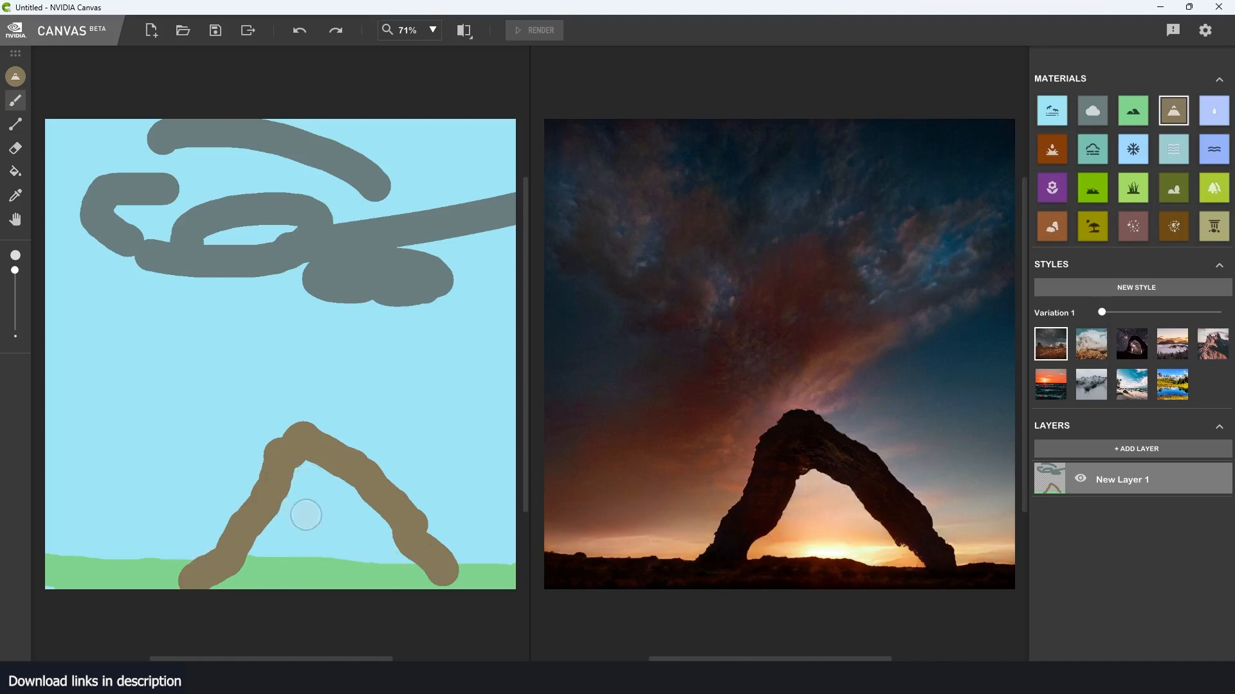
{"action": "mouse_move", "coordinate": [819, 512]}
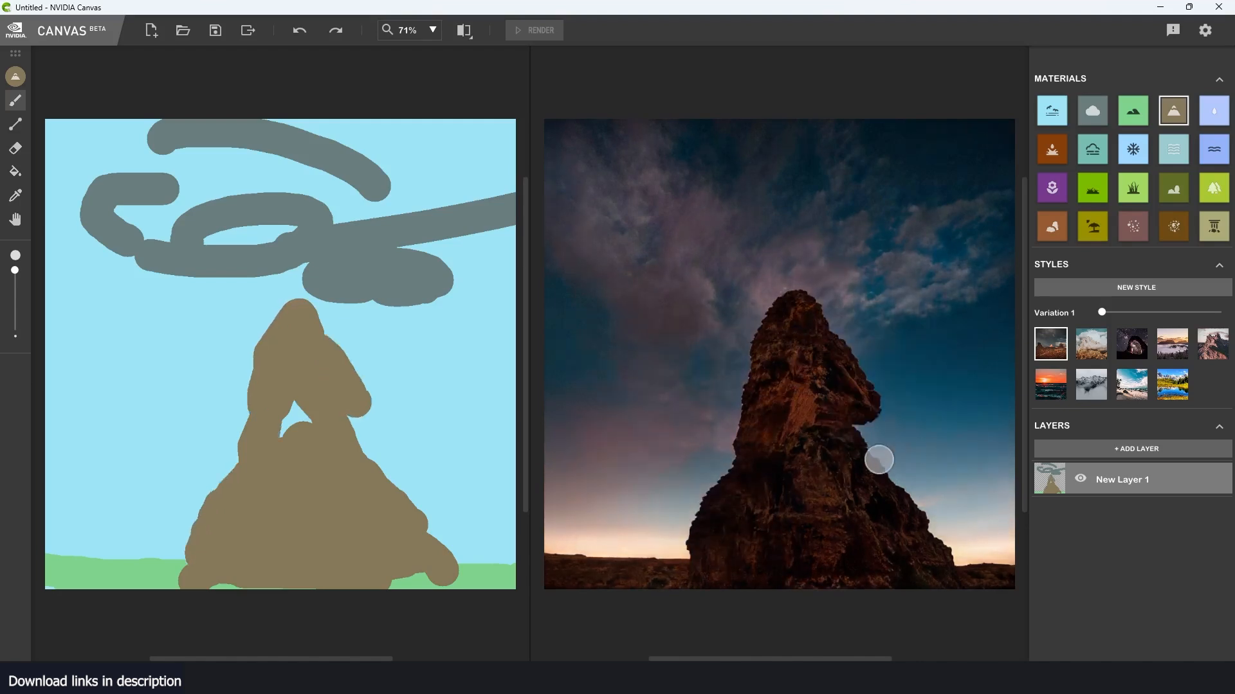
{"action": "left_click_drag", "start_coordinate": [877, 460], "coordinate": [756, 511]}
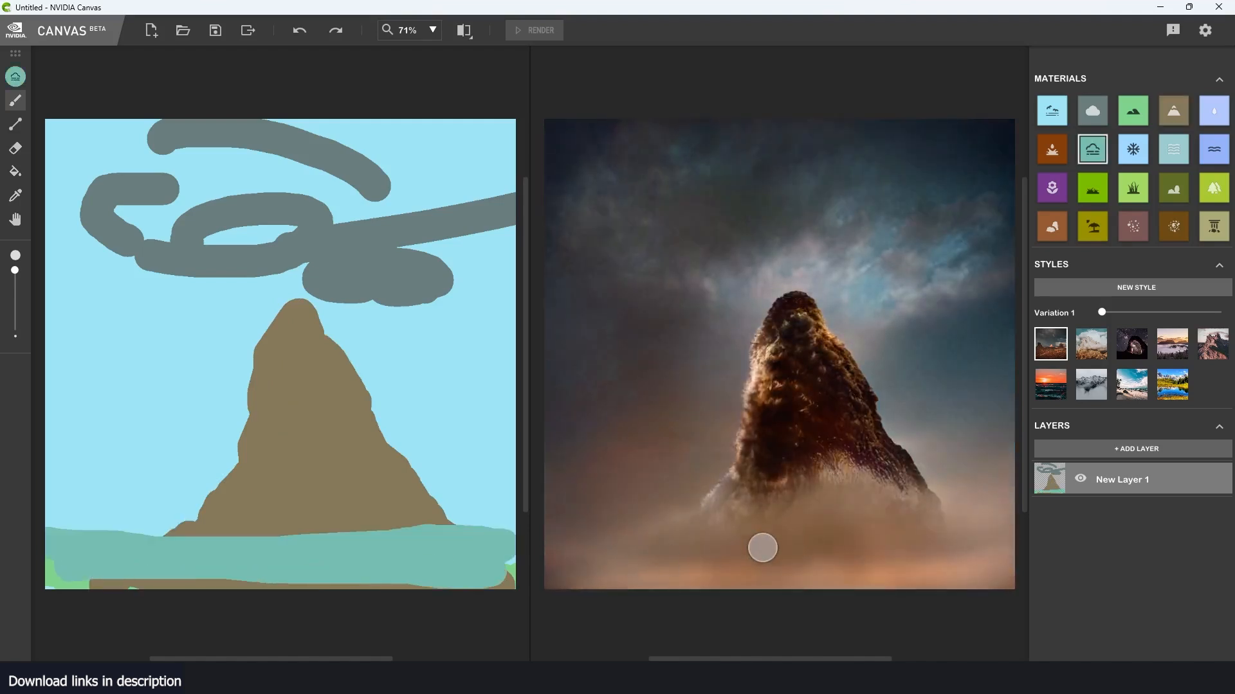
- Paint grass along the ground and shrubs across the lower foreground
{"action": "left_click", "coordinate": [1132, 188]}
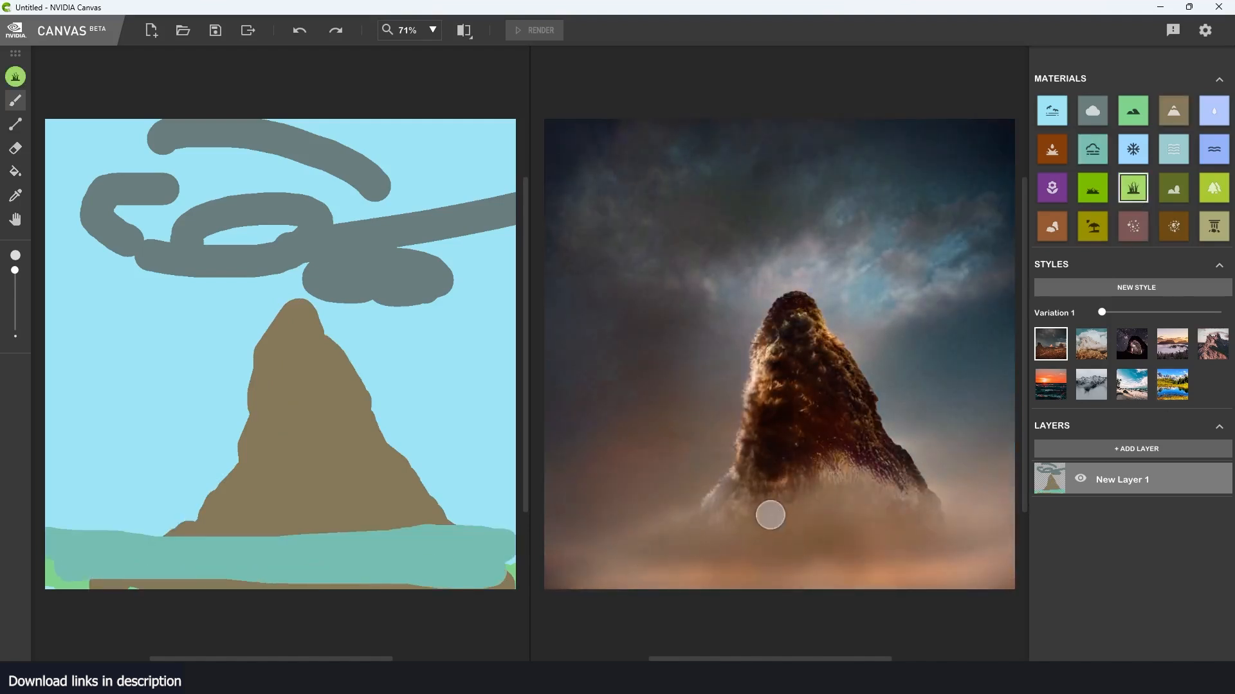
{"action": "left_click_drag", "start_coordinate": [71, 559], "coordinate": [453, 571]}
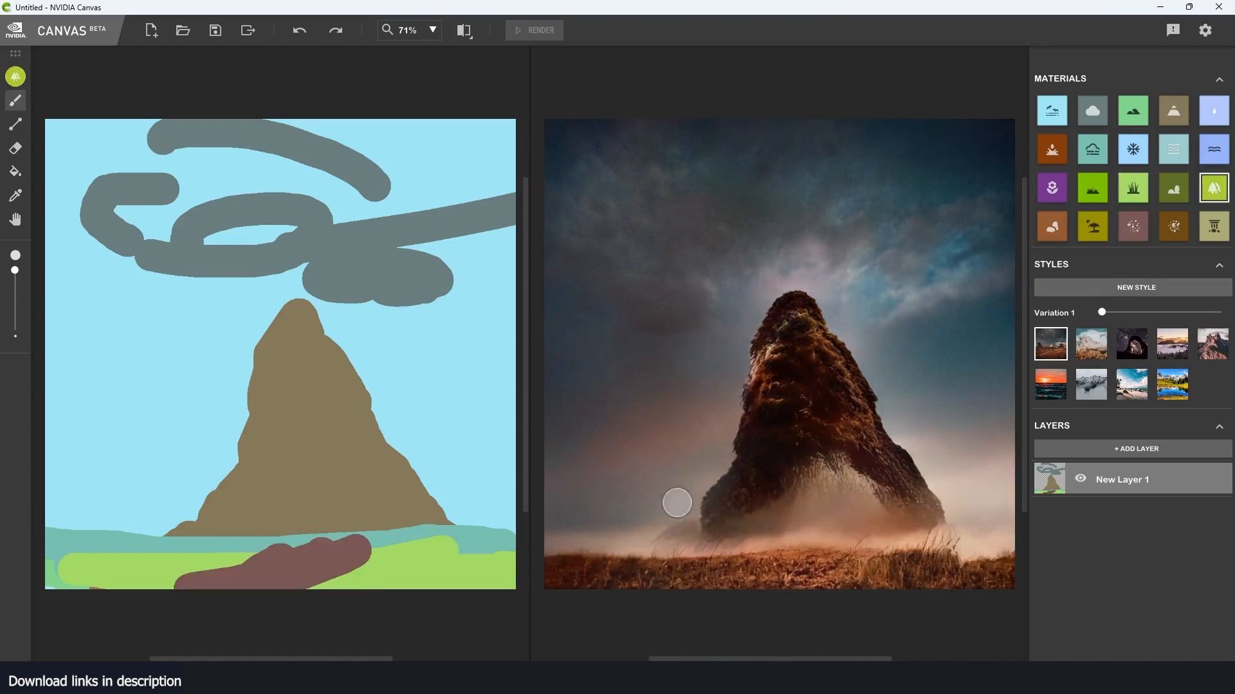
{"action": "left_click_drag", "start_coordinate": [675, 503], "coordinate": [687, 517]}
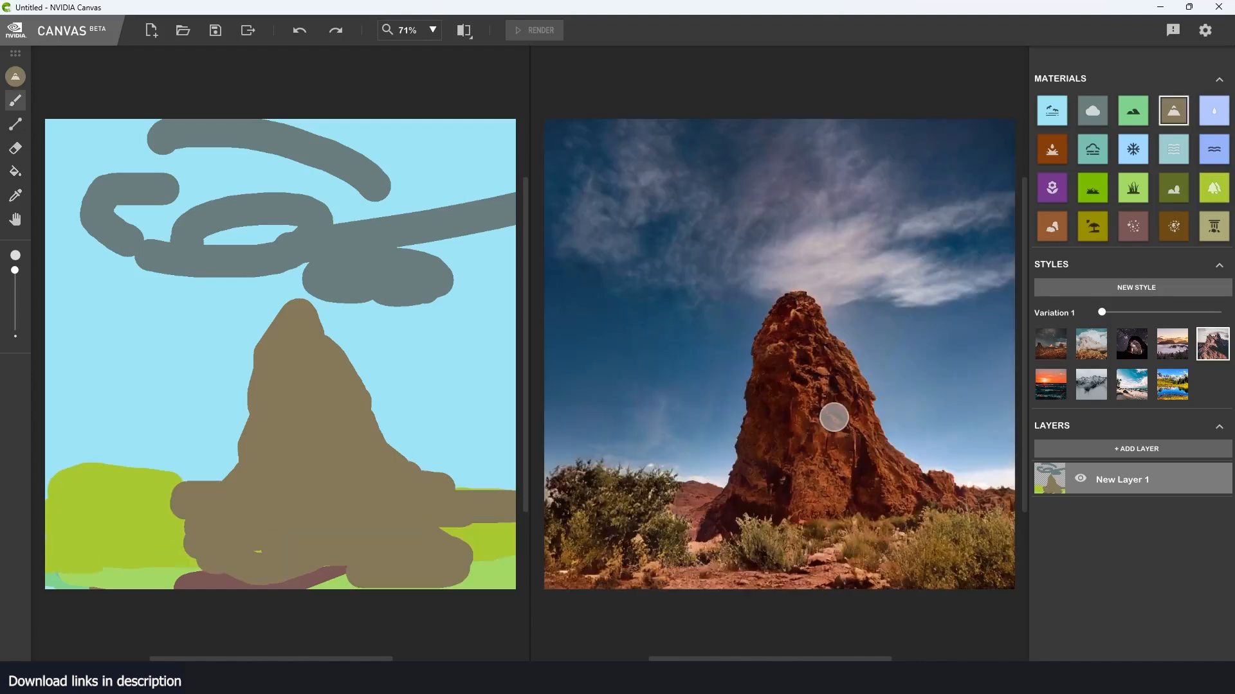
{"action": "mouse_move", "coordinate": [844, 463]}
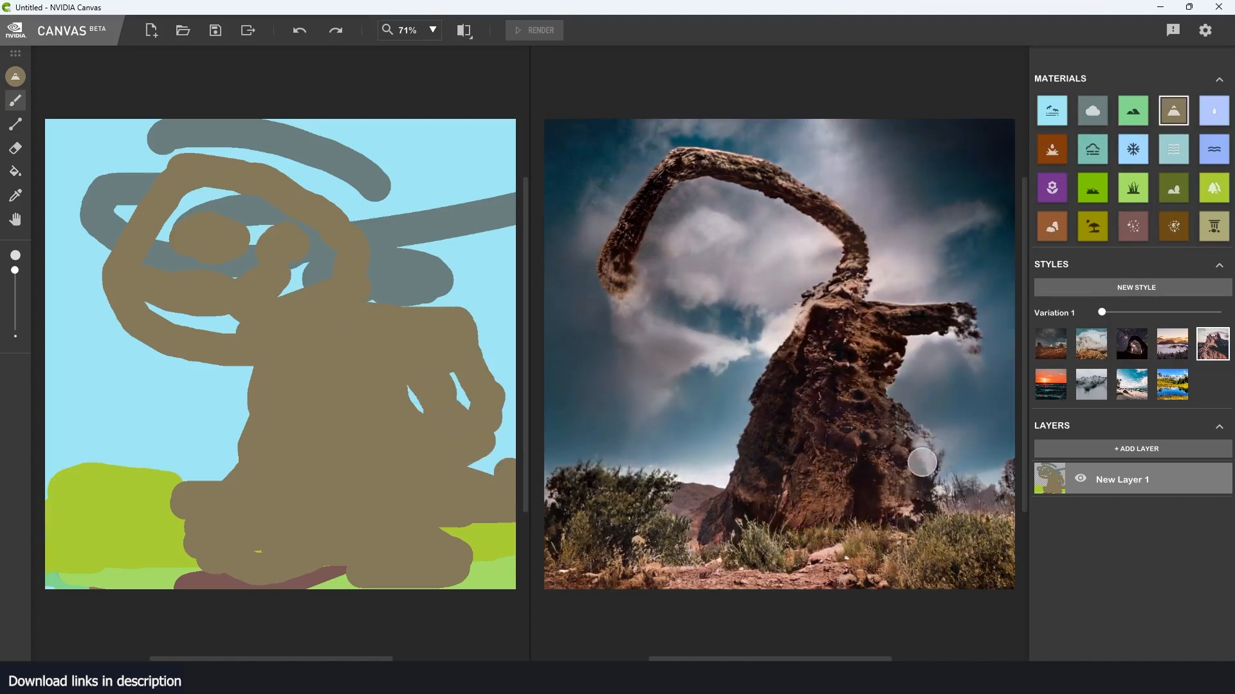
{"action": "left_click", "coordinate": [247, 31]}
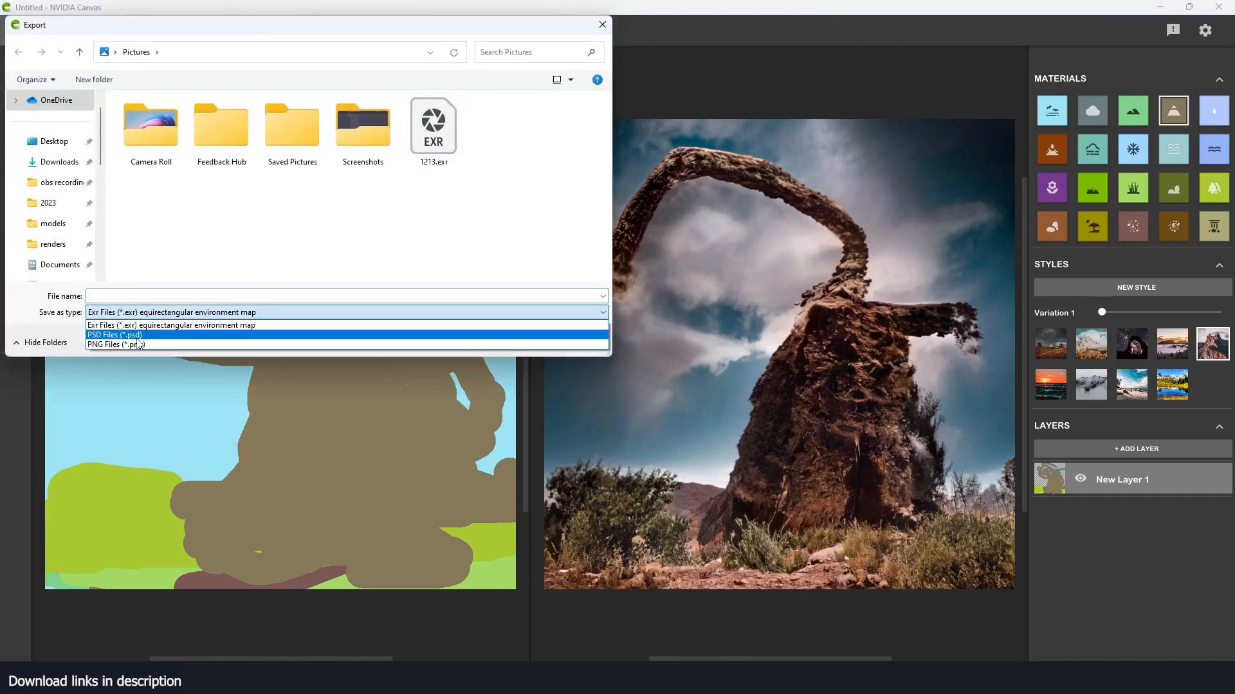
{"action": "left_click", "coordinate": [170, 324]}
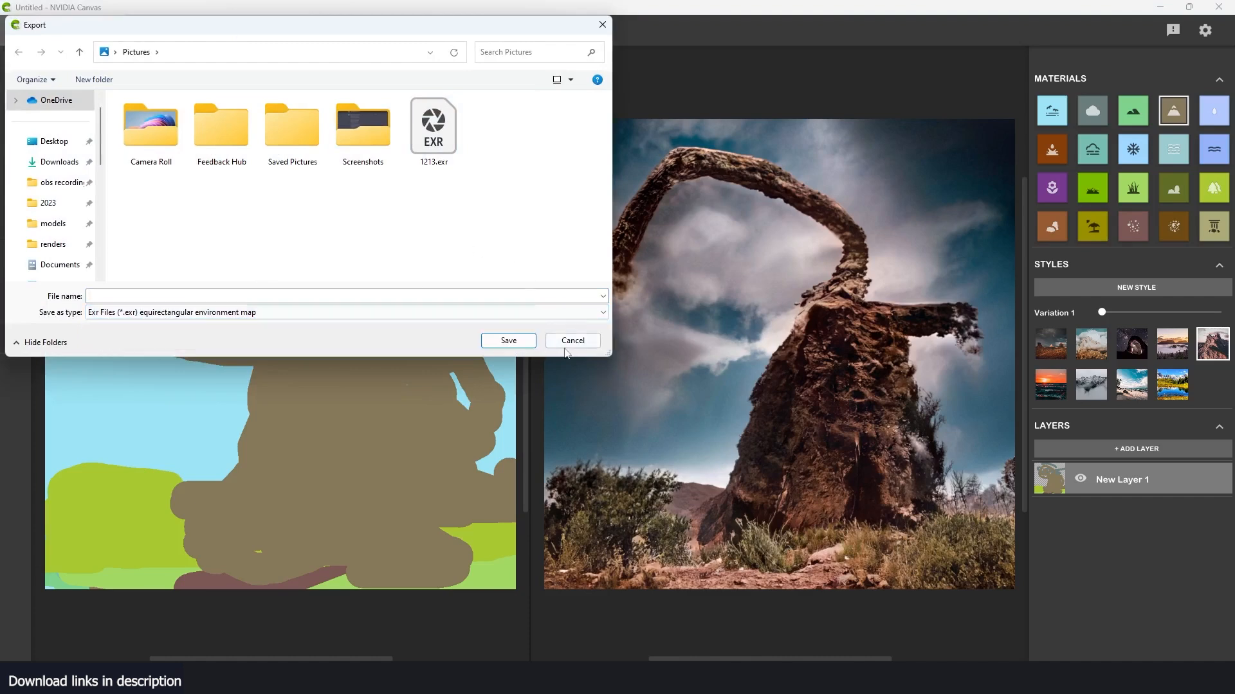
{"action": "left_click", "coordinate": [573, 339]}
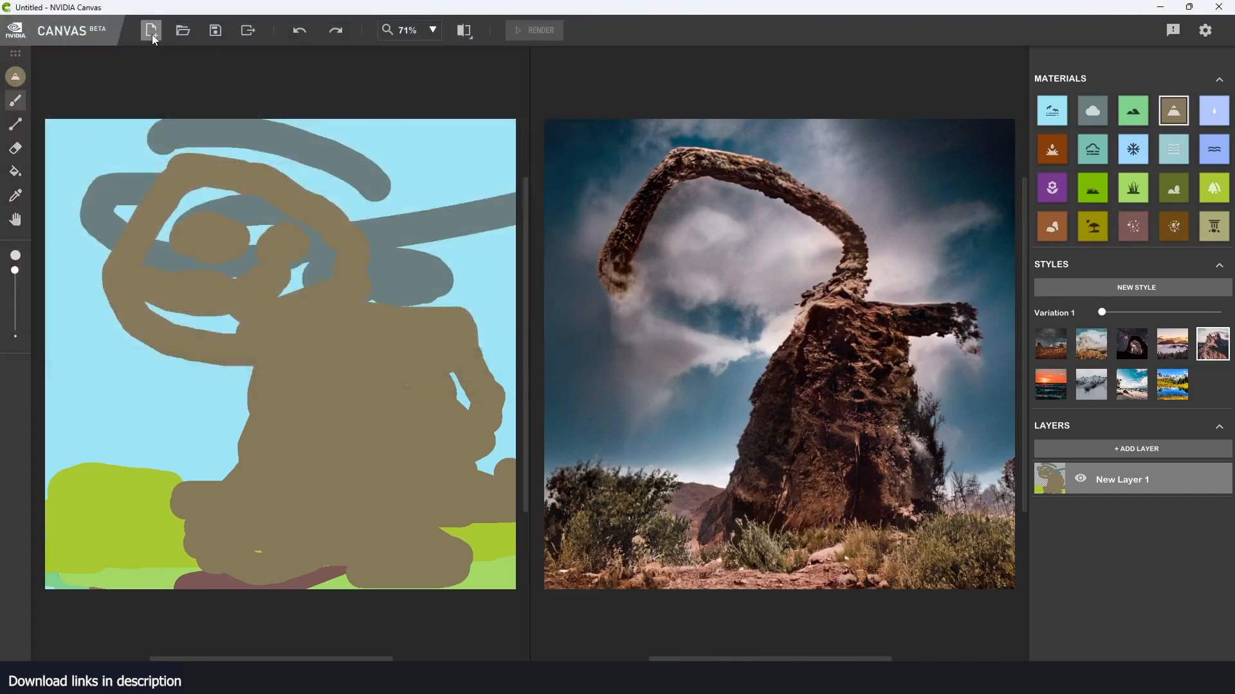
- Create a new Panorama document for 3D workflows
{"action": "left_click", "coordinate": [149, 31]}
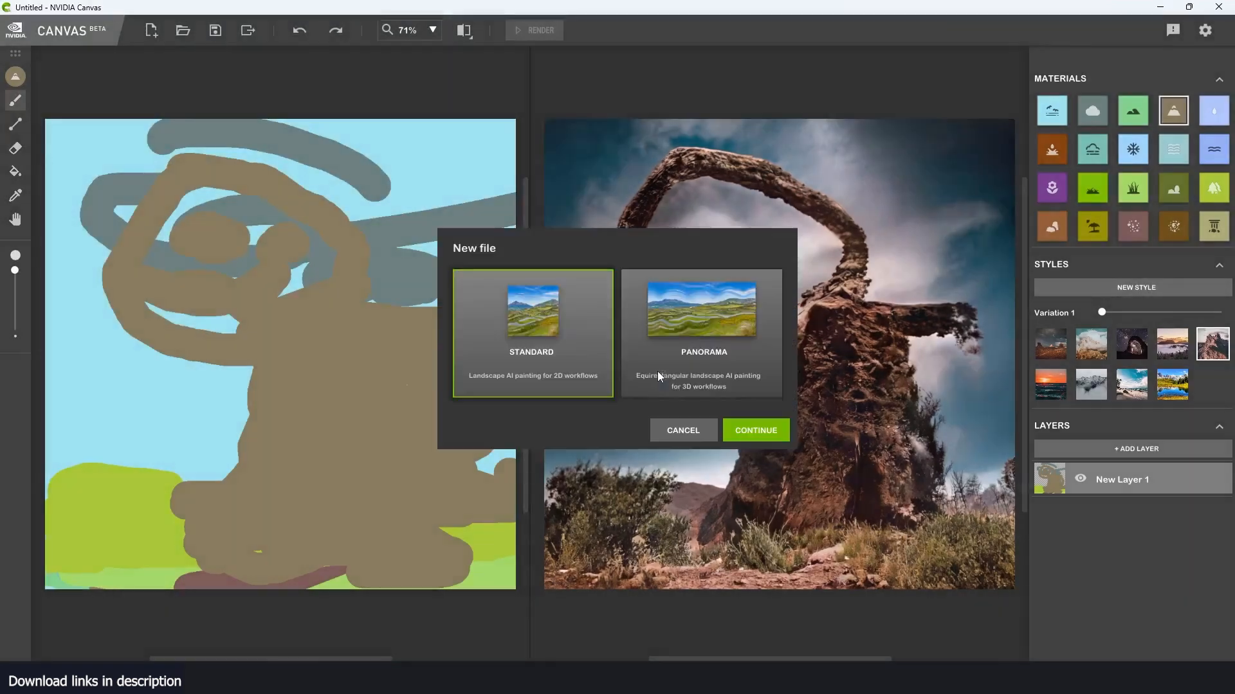
{"action": "left_click", "coordinate": [702, 330]}
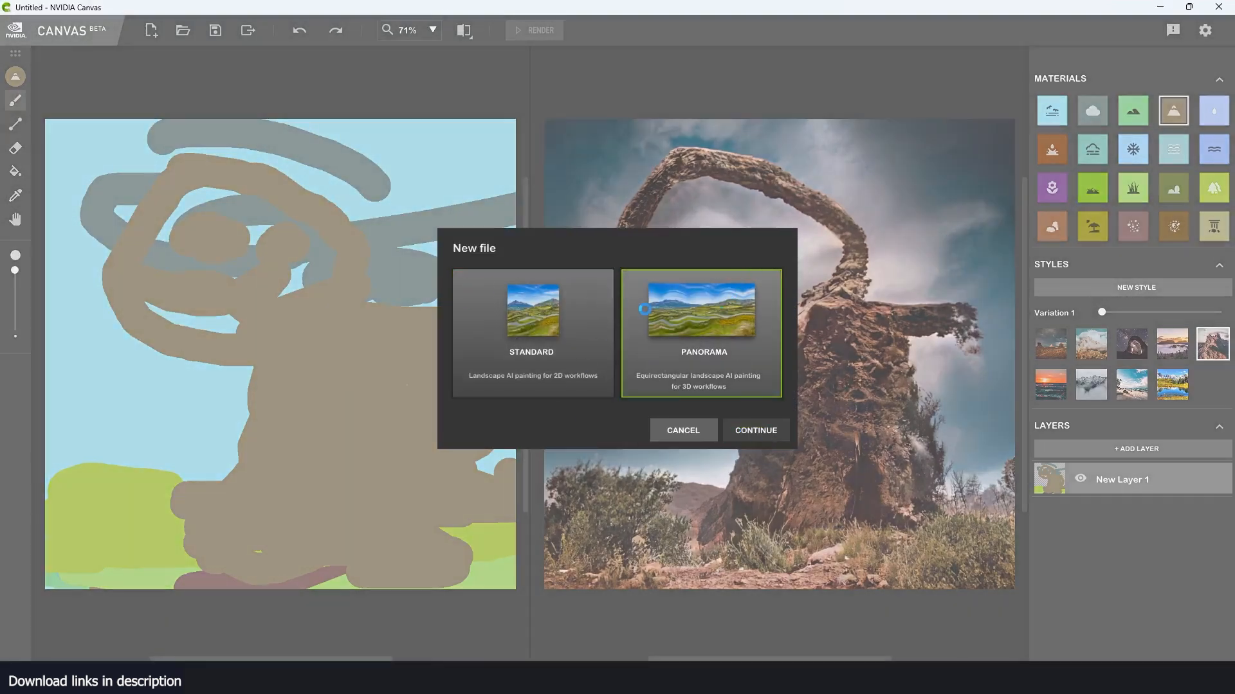
{"action": "left_click", "coordinate": [756, 430]}
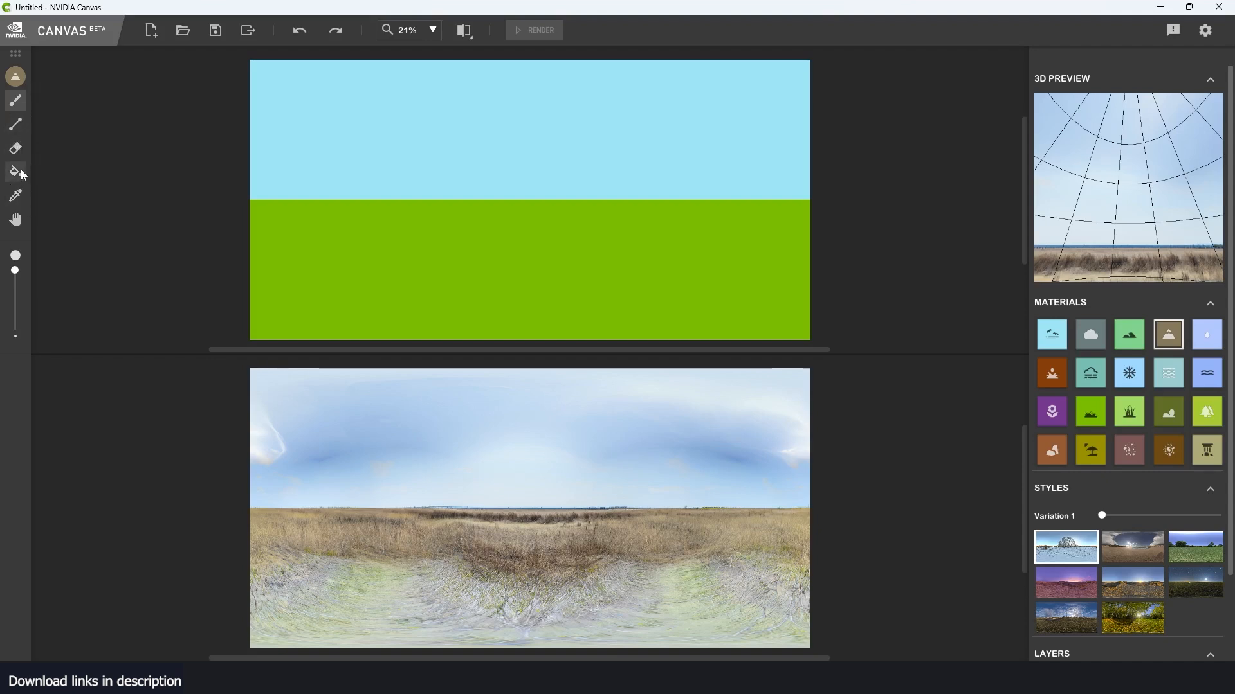
- Fill the panorama's sky area with mountain material for a snowy range
{"action": "left_click", "coordinate": [15, 171]}
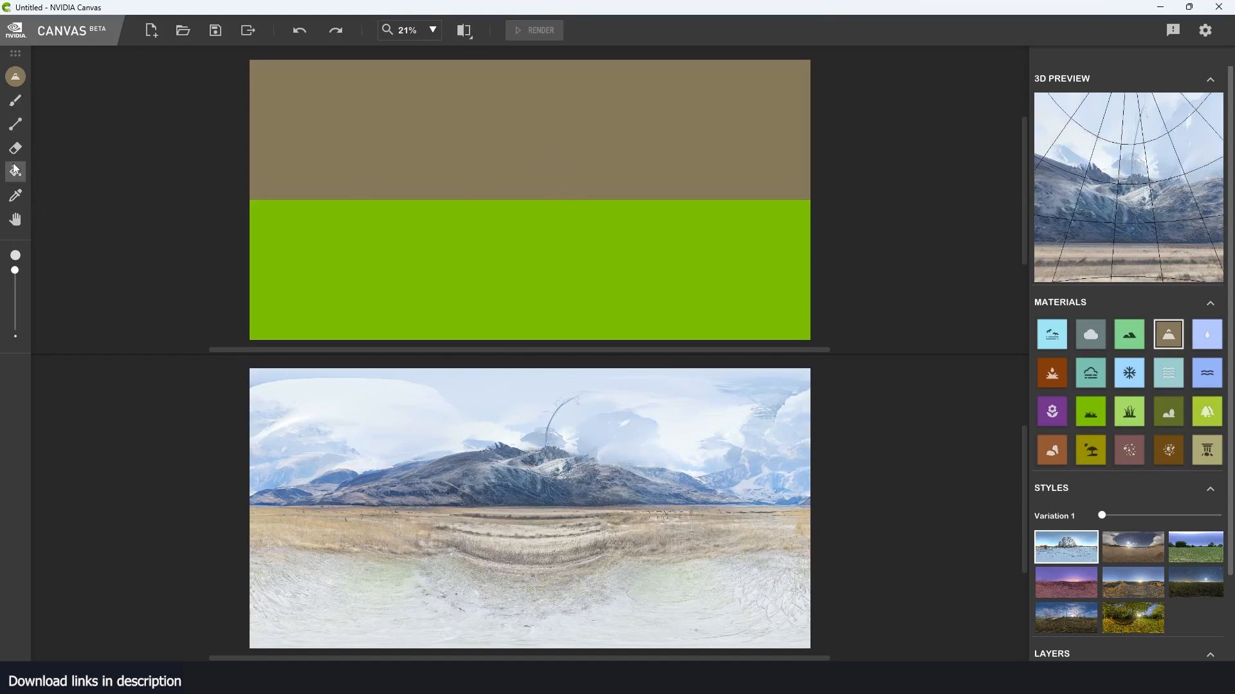
{"action": "left_click", "coordinate": [15, 173]}
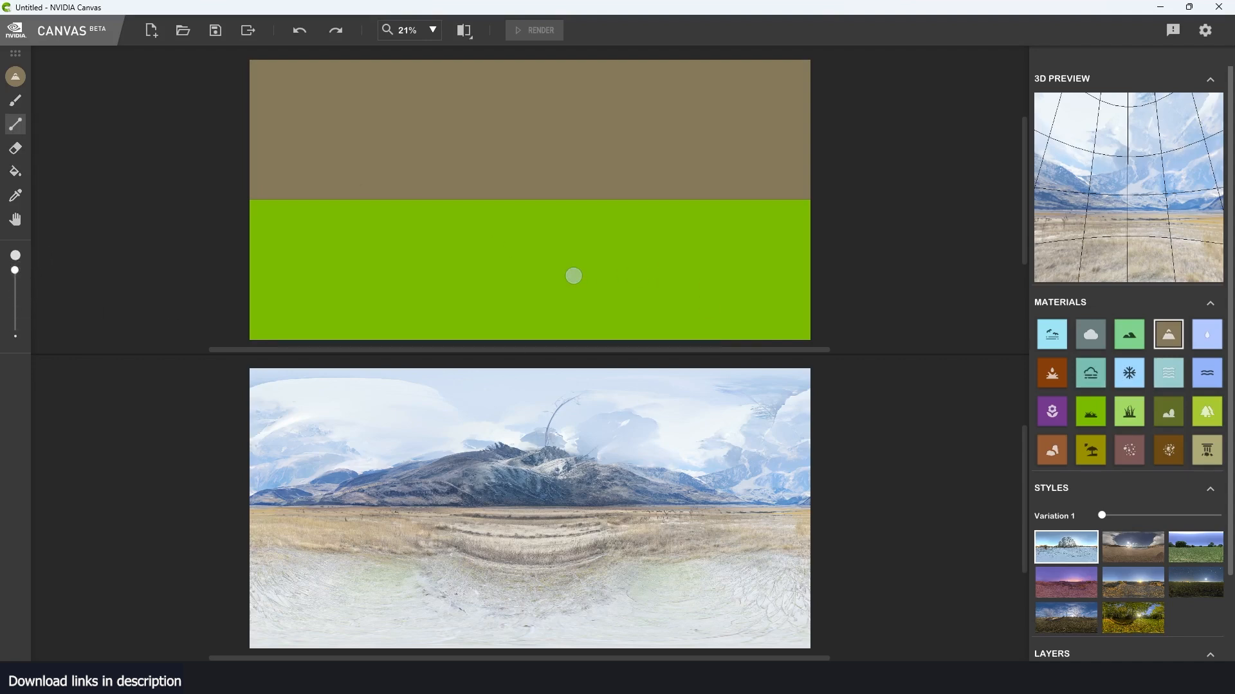
{"action": "mouse_move", "coordinate": [579, 250]}
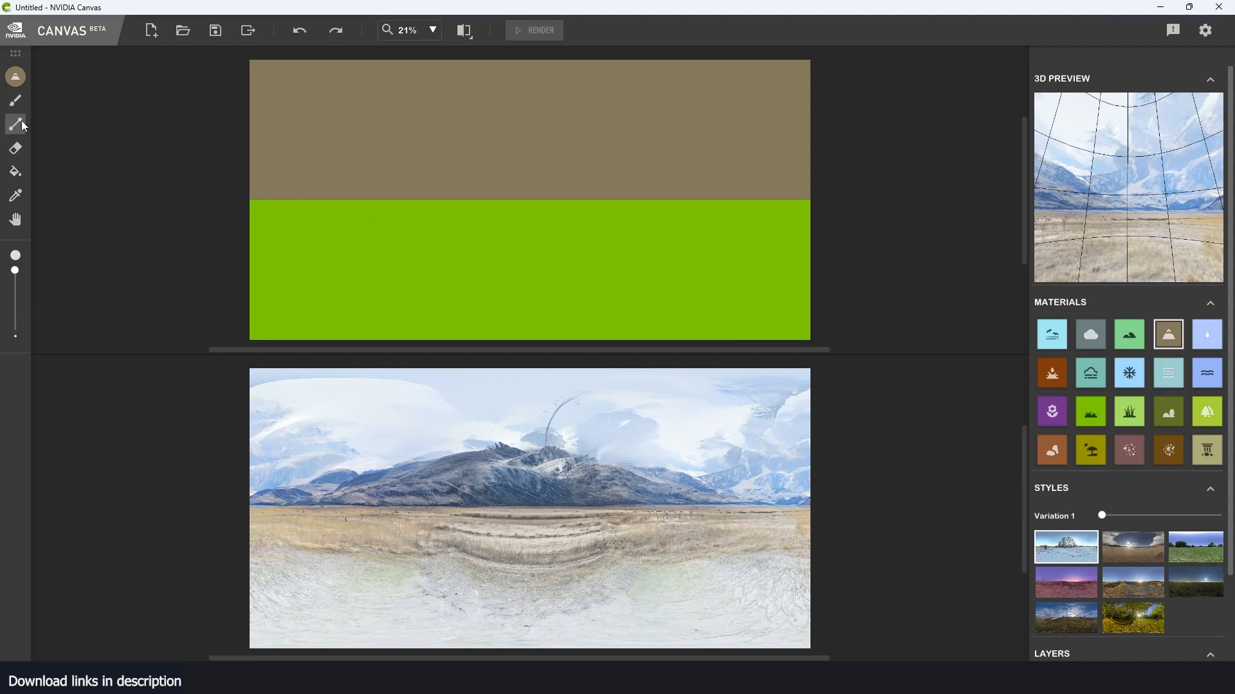
{"action": "mouse_move", "coordinate": [1085, 422]}
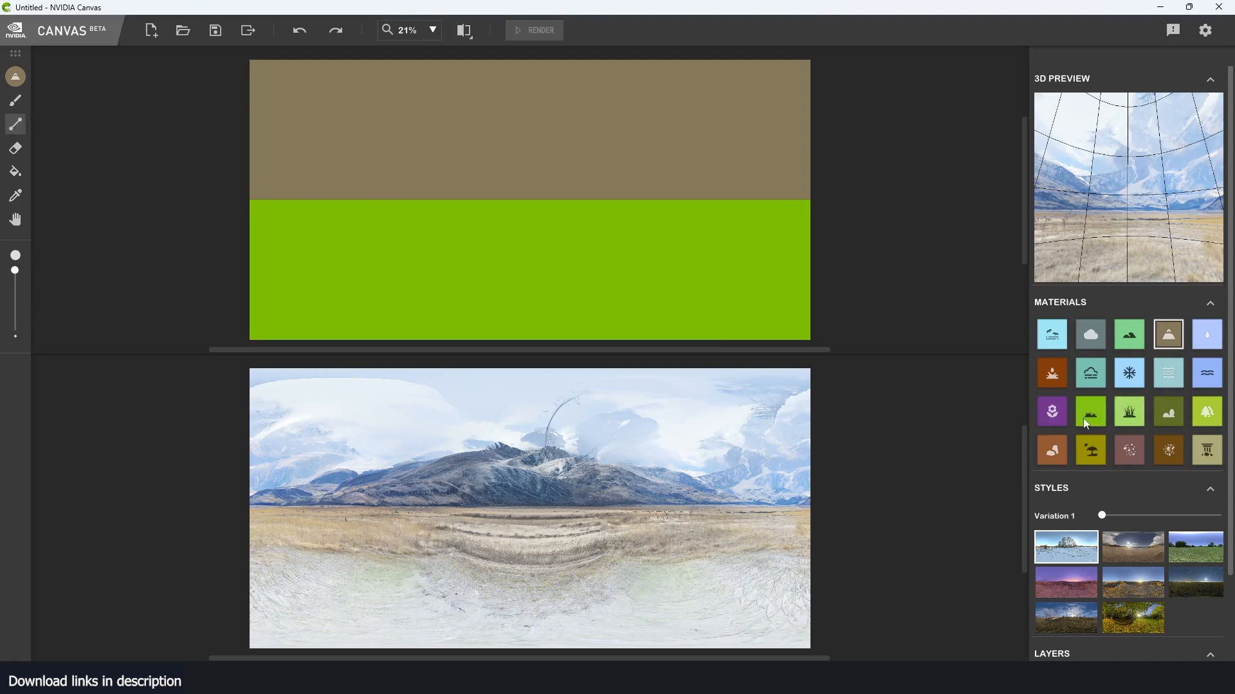
- Draw a tree band along the horizon and a diagonal tree strip with the Line tool
{"action": "left_click", "coordinate": [1207, 411]}
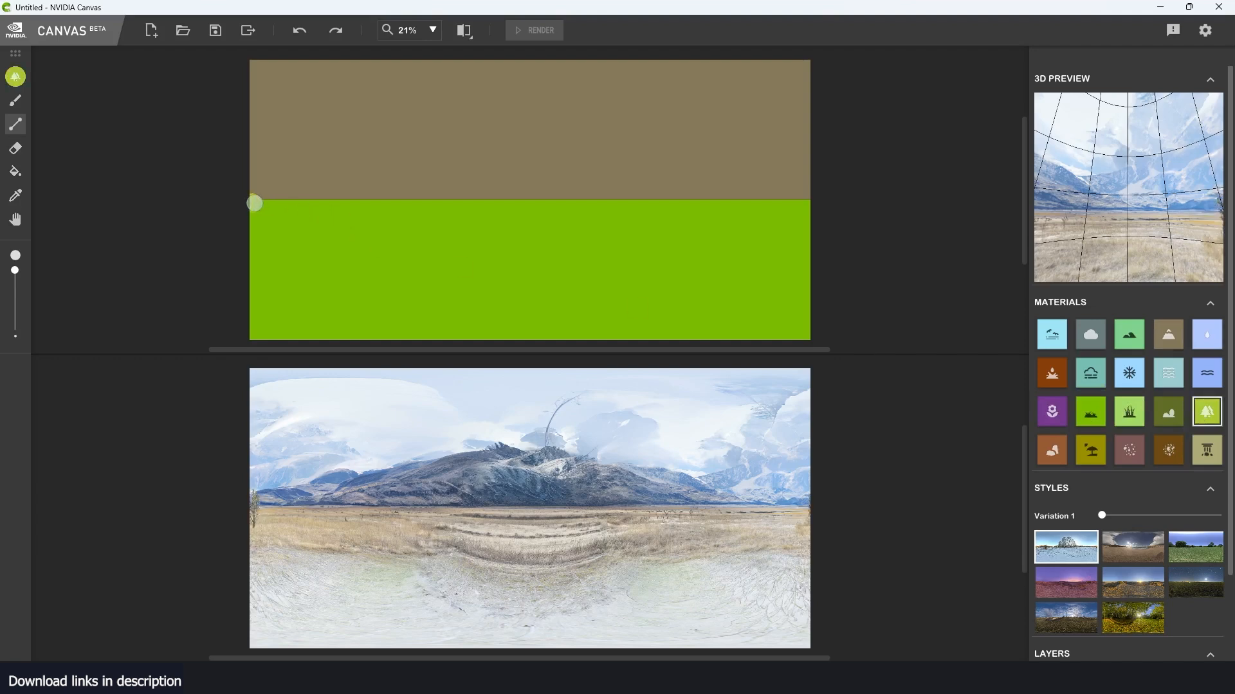
{"action": "left_click_drag", "start_coordinate": [254, 202], "coordinate": [787, 219]}
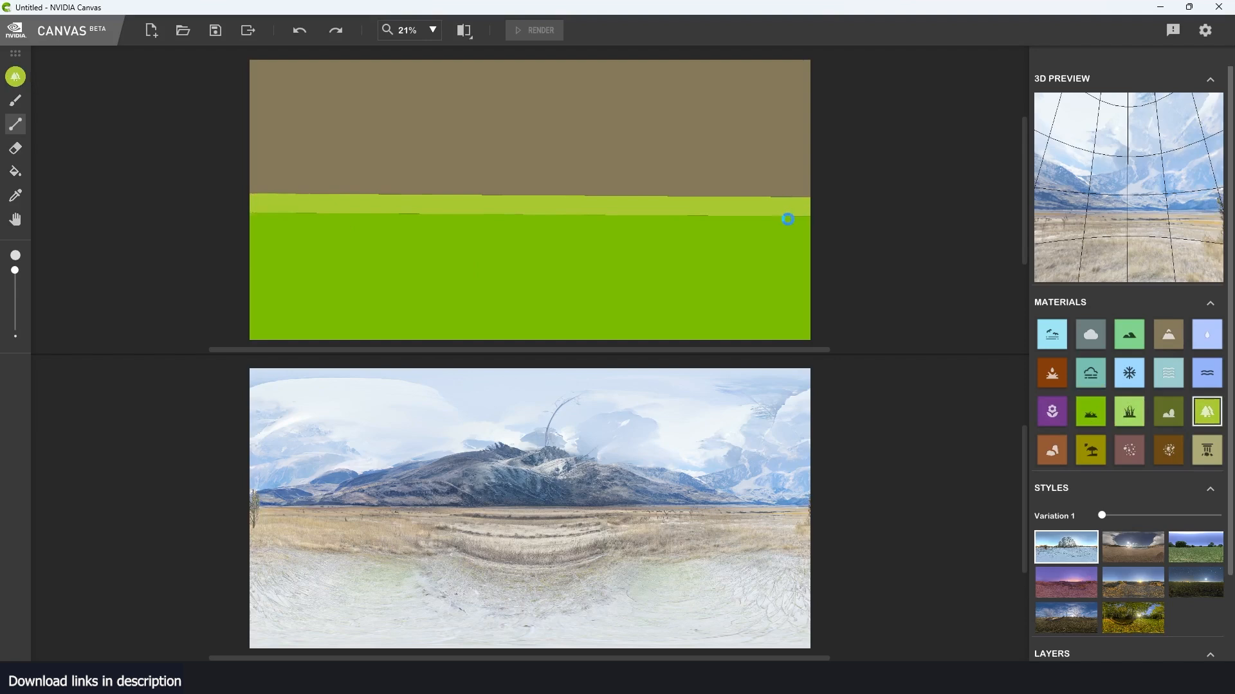
{"action": "left_click_drag", "start_coordinate": [787, 218], "coordinate": [494, 514]}
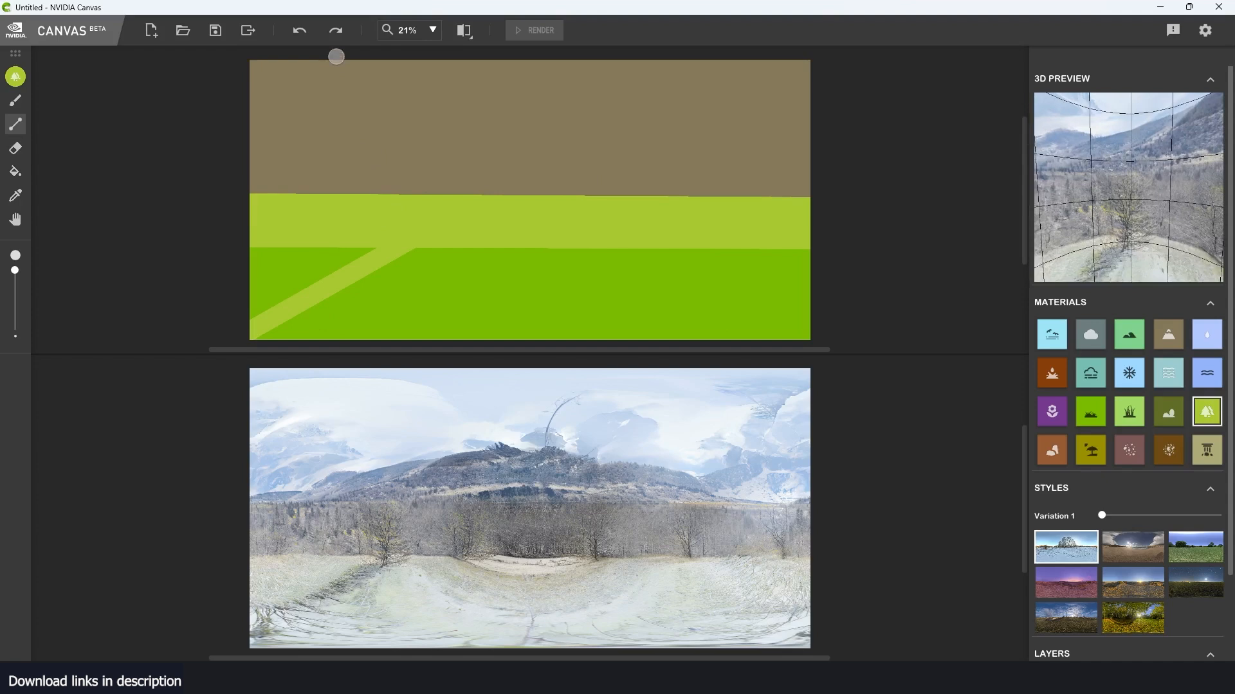
{"action": "left_click", "coordinate": [250, 31]}
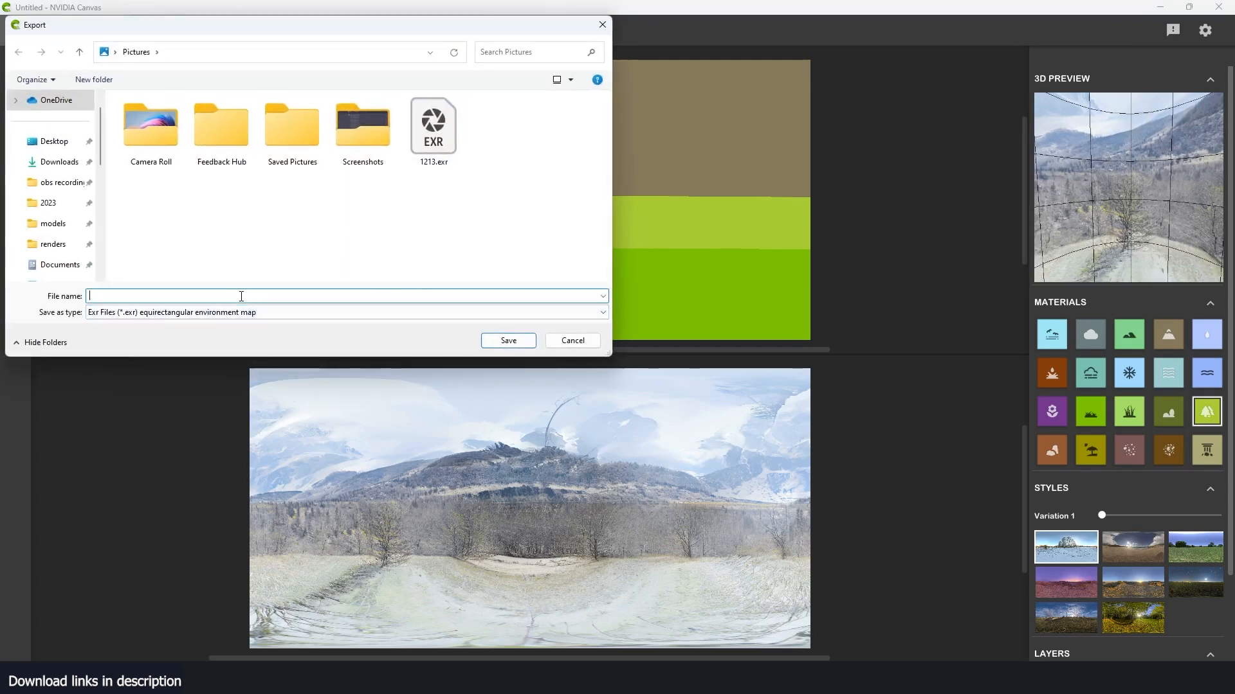
- Name the export and save the panorama as an Exr environment map
{"action": "left_click", "coordinate": [573, 340]}
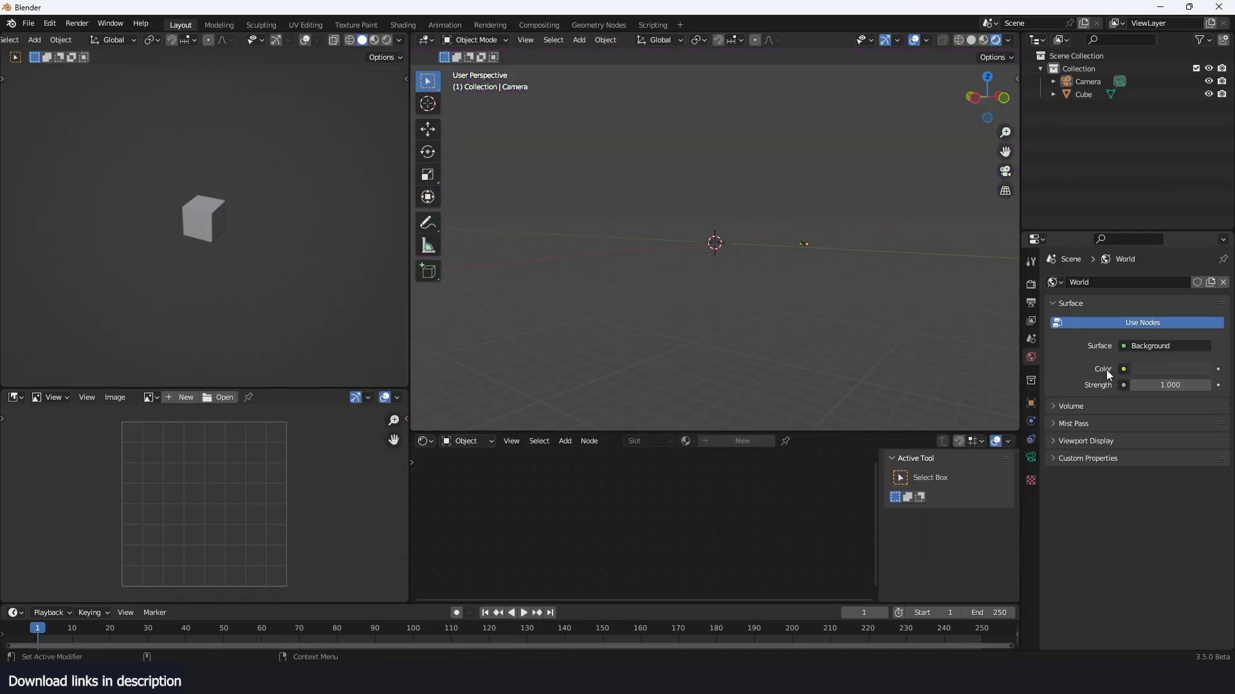
- Set the world Color to an Environment Texture and load the bg.exr panorama into it
{"action": "left_click", "coordinate": [1123, 368]}
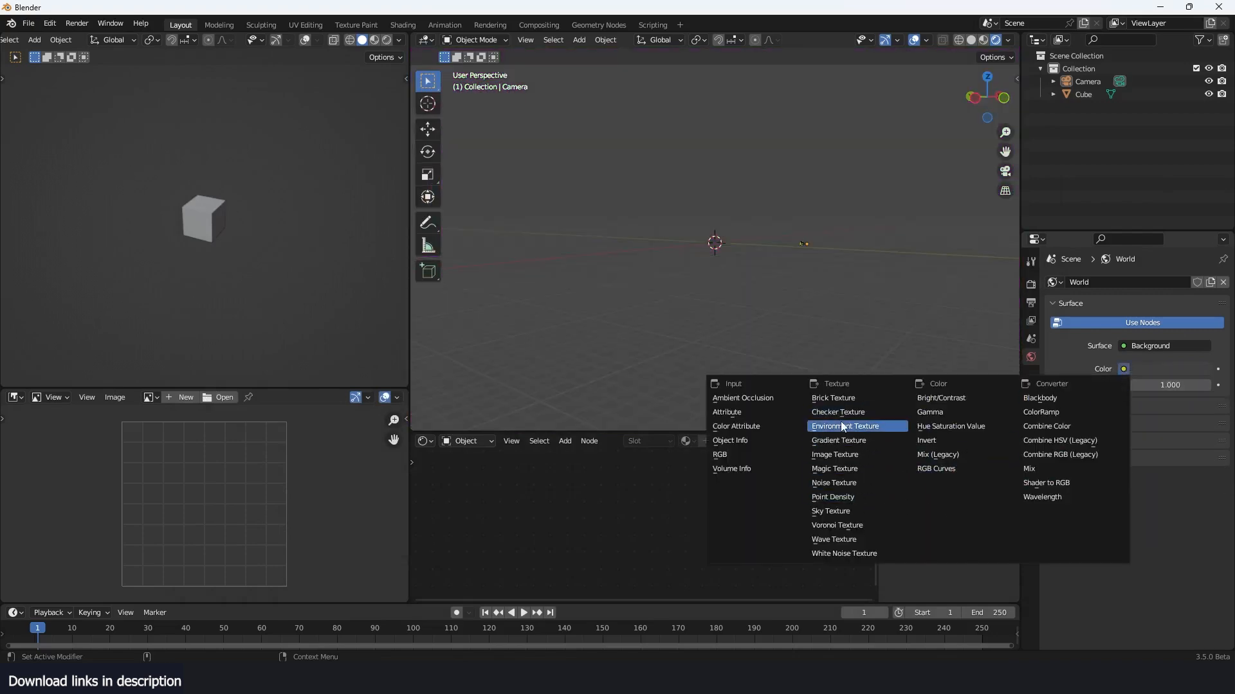
{"action": "left_click", "coordinate": [845, 426]}
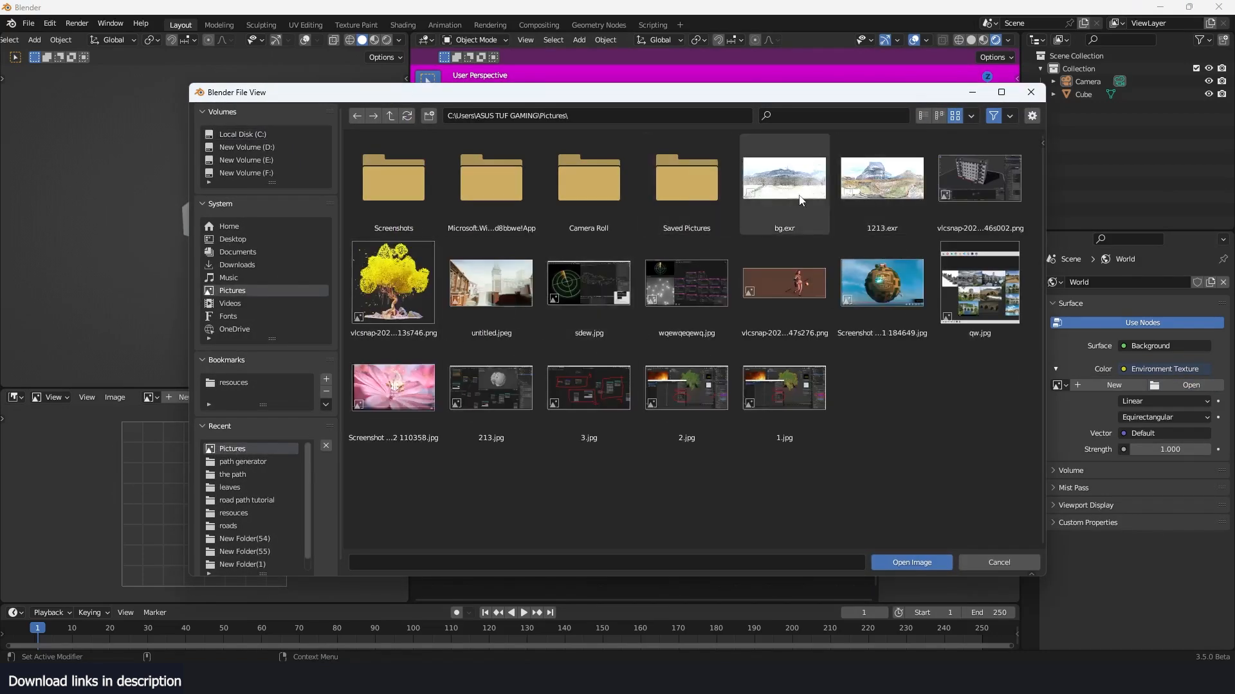
{"action": "left_click", "coordinate": [785, 179]}
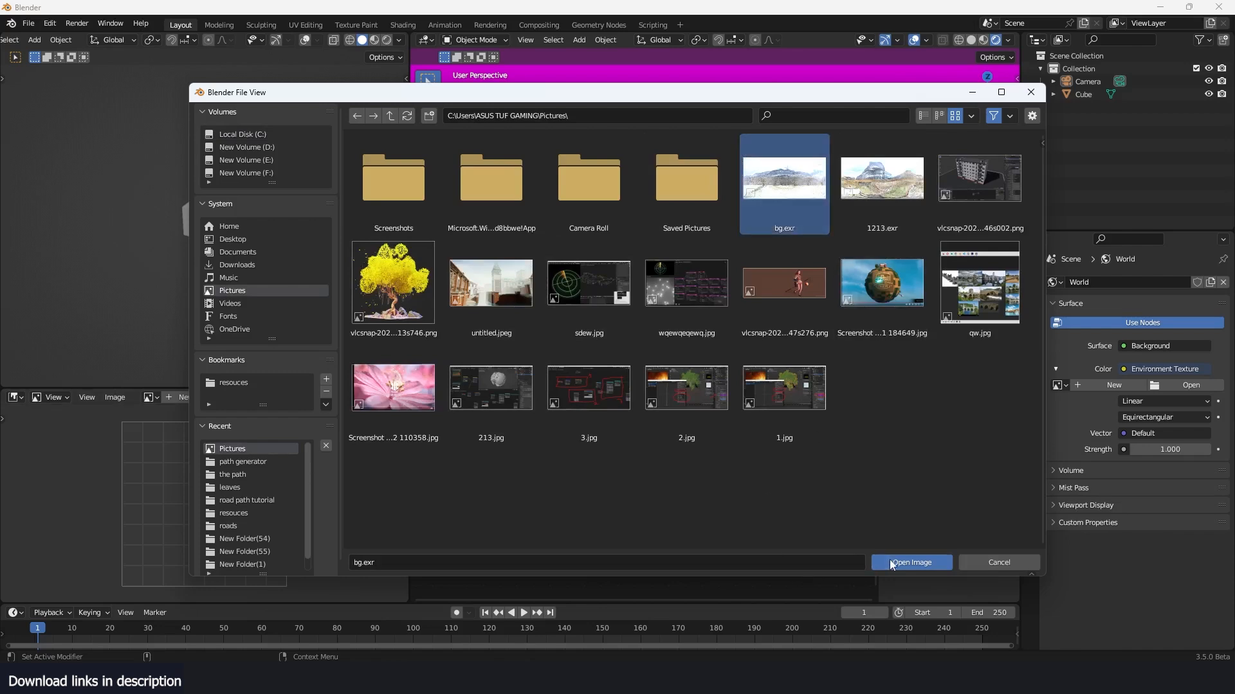
{"action": "left_click", "coordinate": [911, 563]}
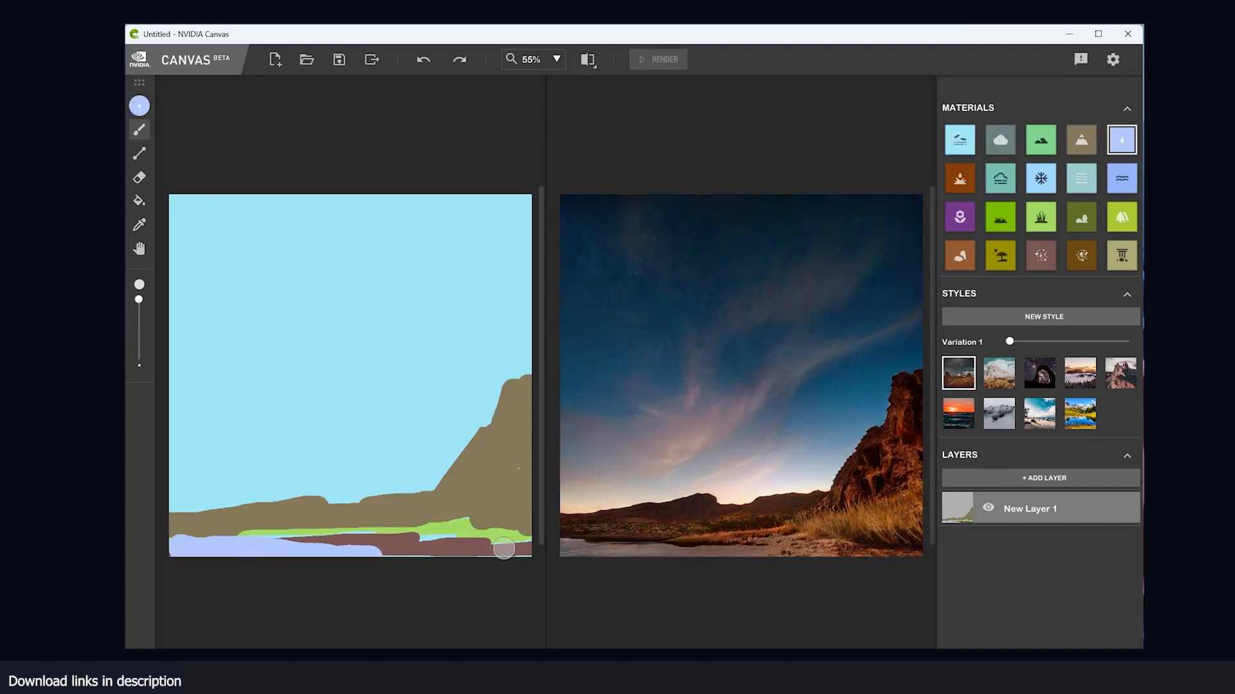
- Back in Canvas, select the cloud material for painting
{"action": "left_click", "coordinate": [999, 139]}
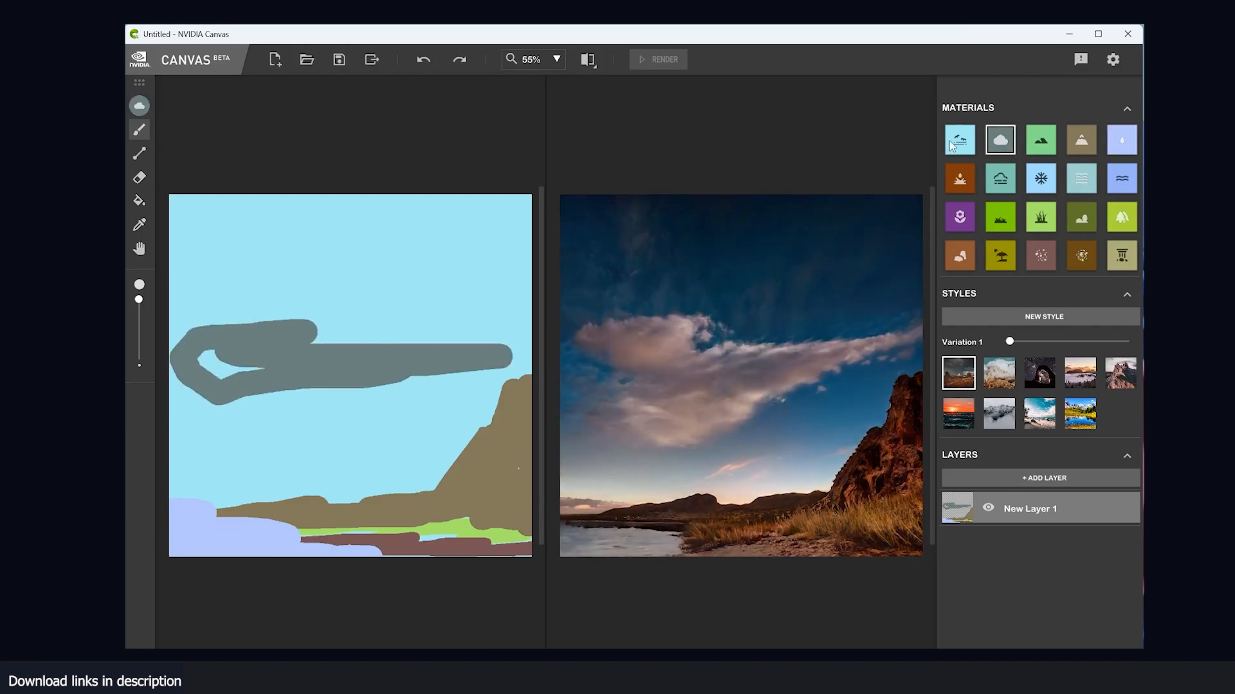